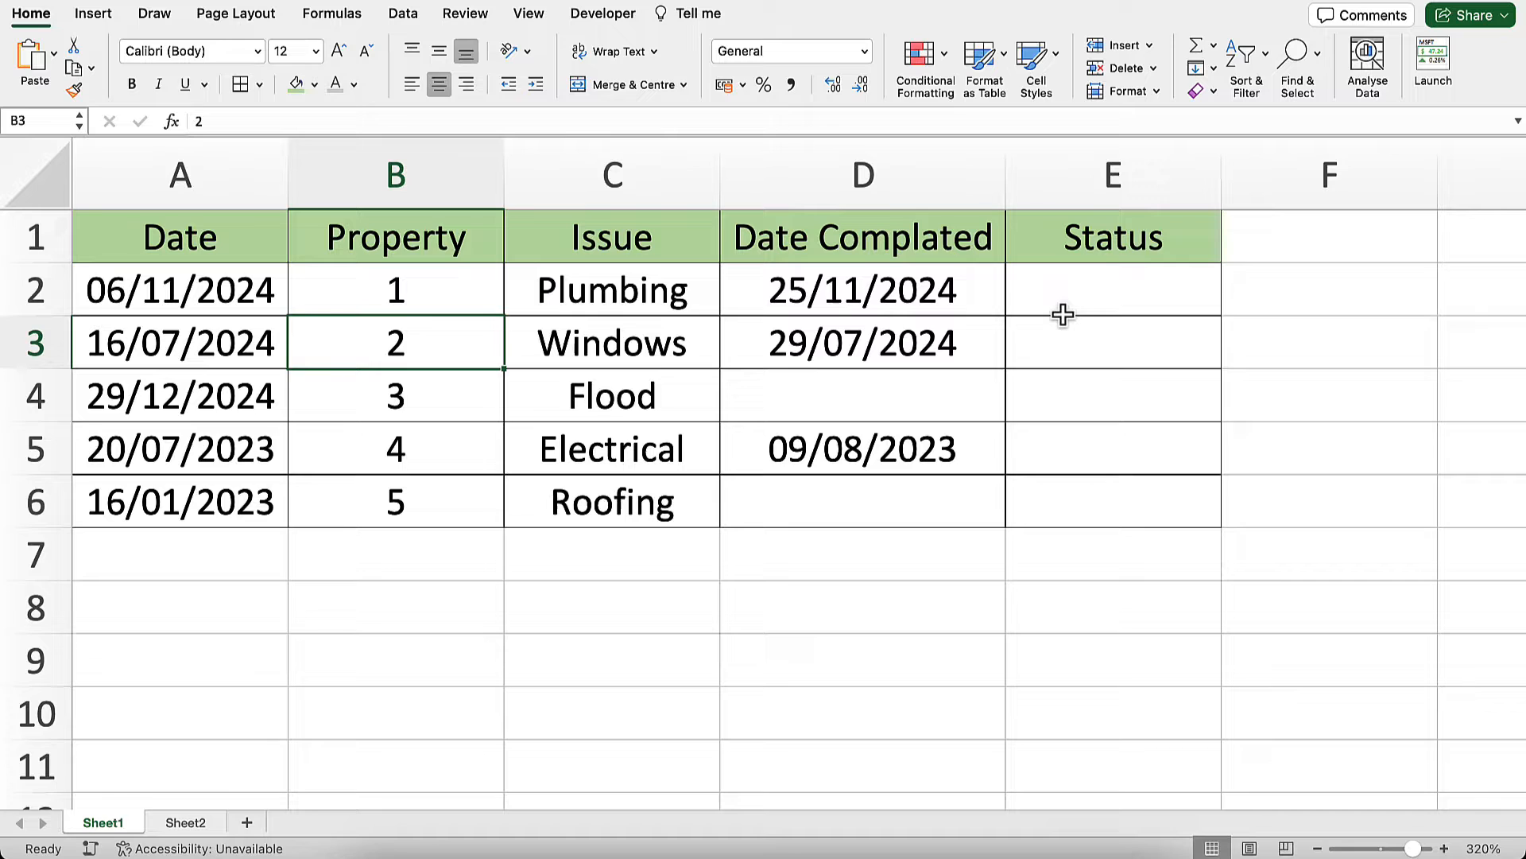
mouse_move(1069, 313)
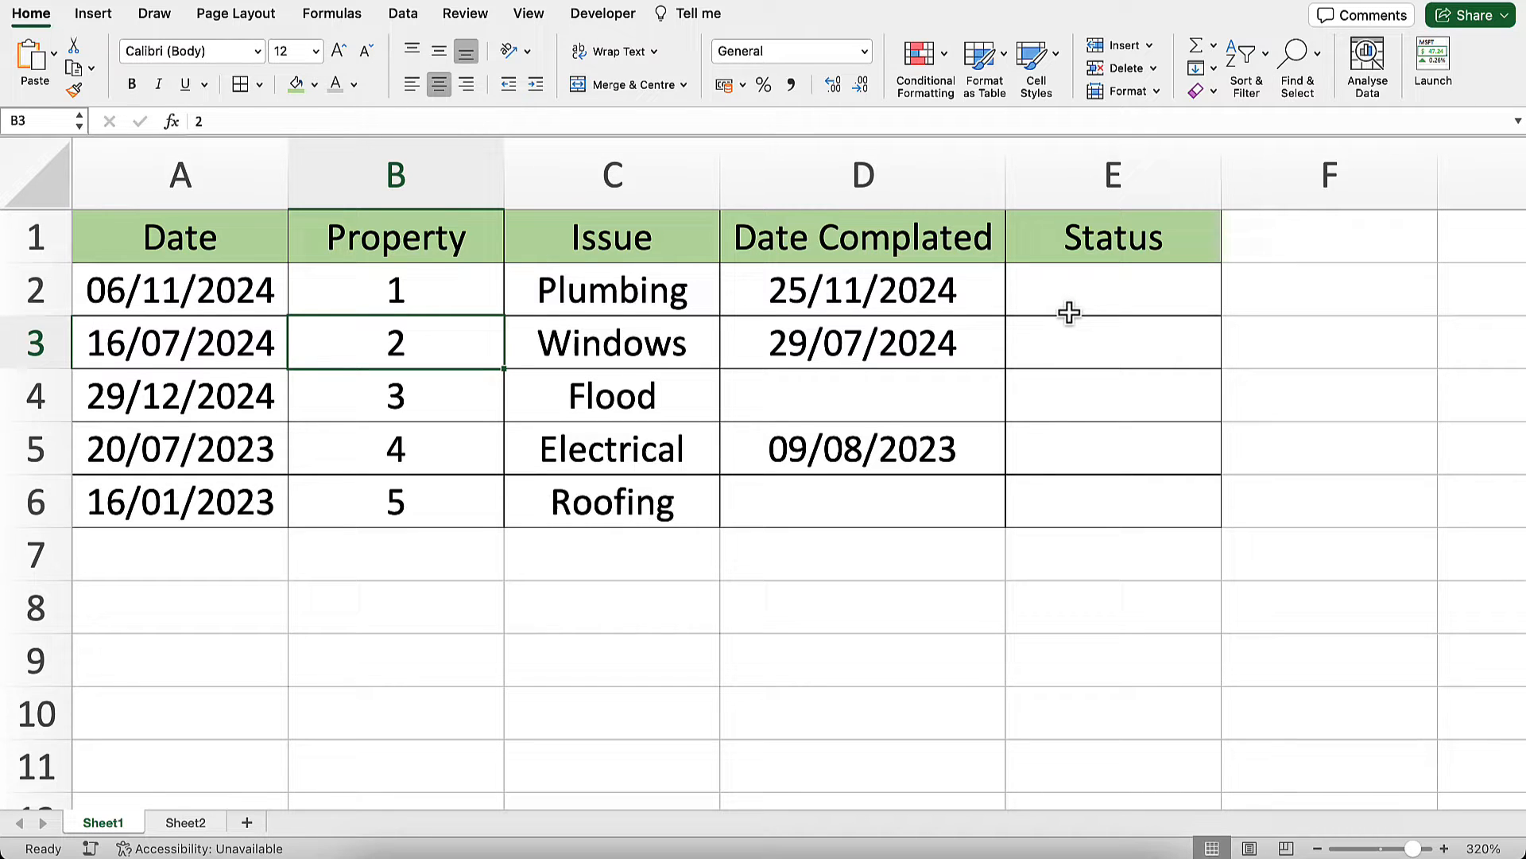
mouse_move(263, 288)
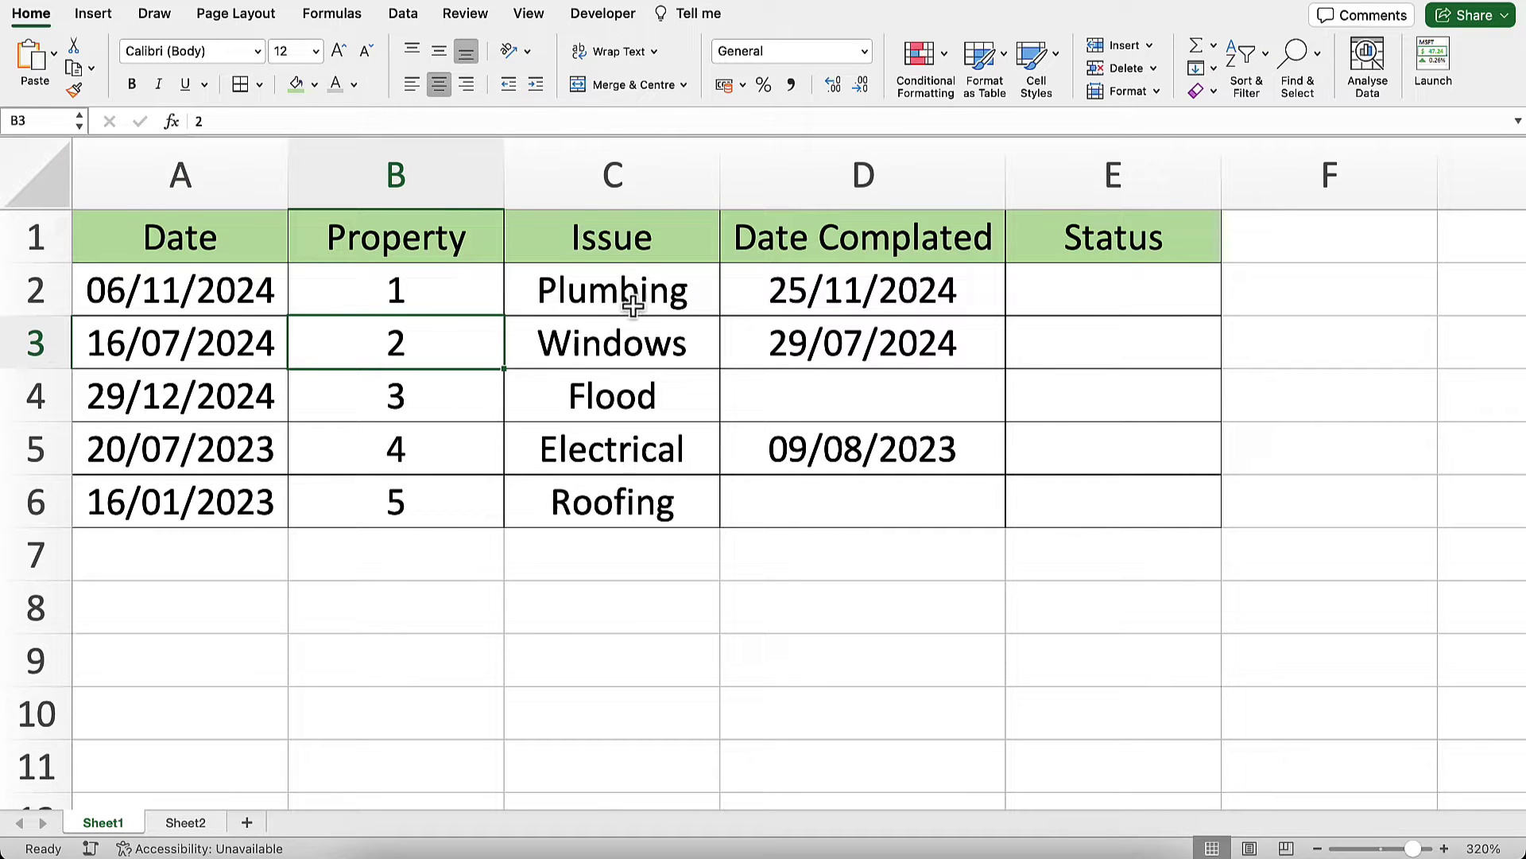
mouse_move(1087, 452)
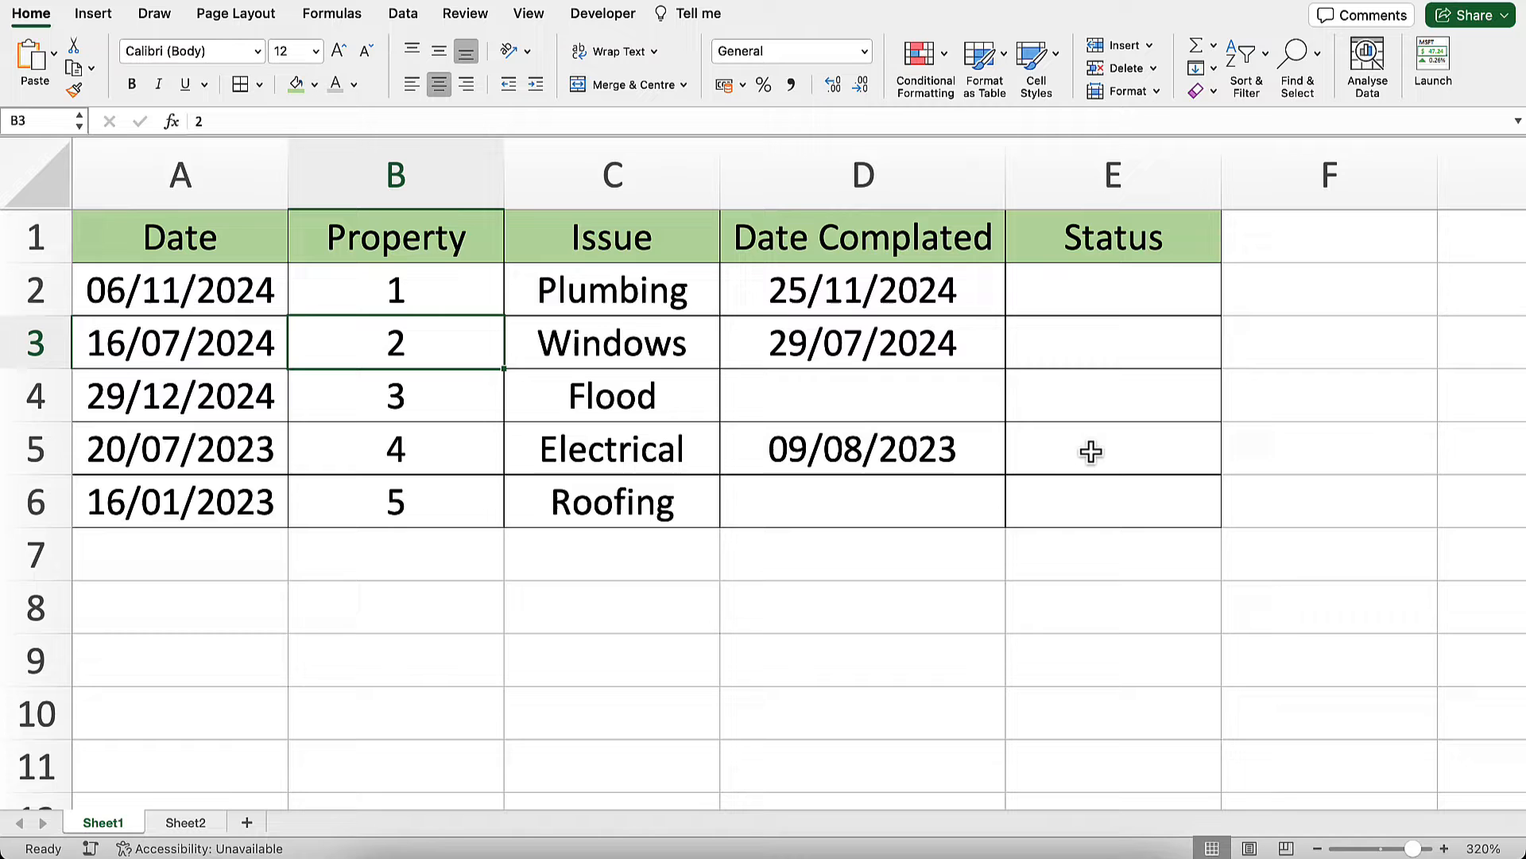
mouse_move(1103, 363)
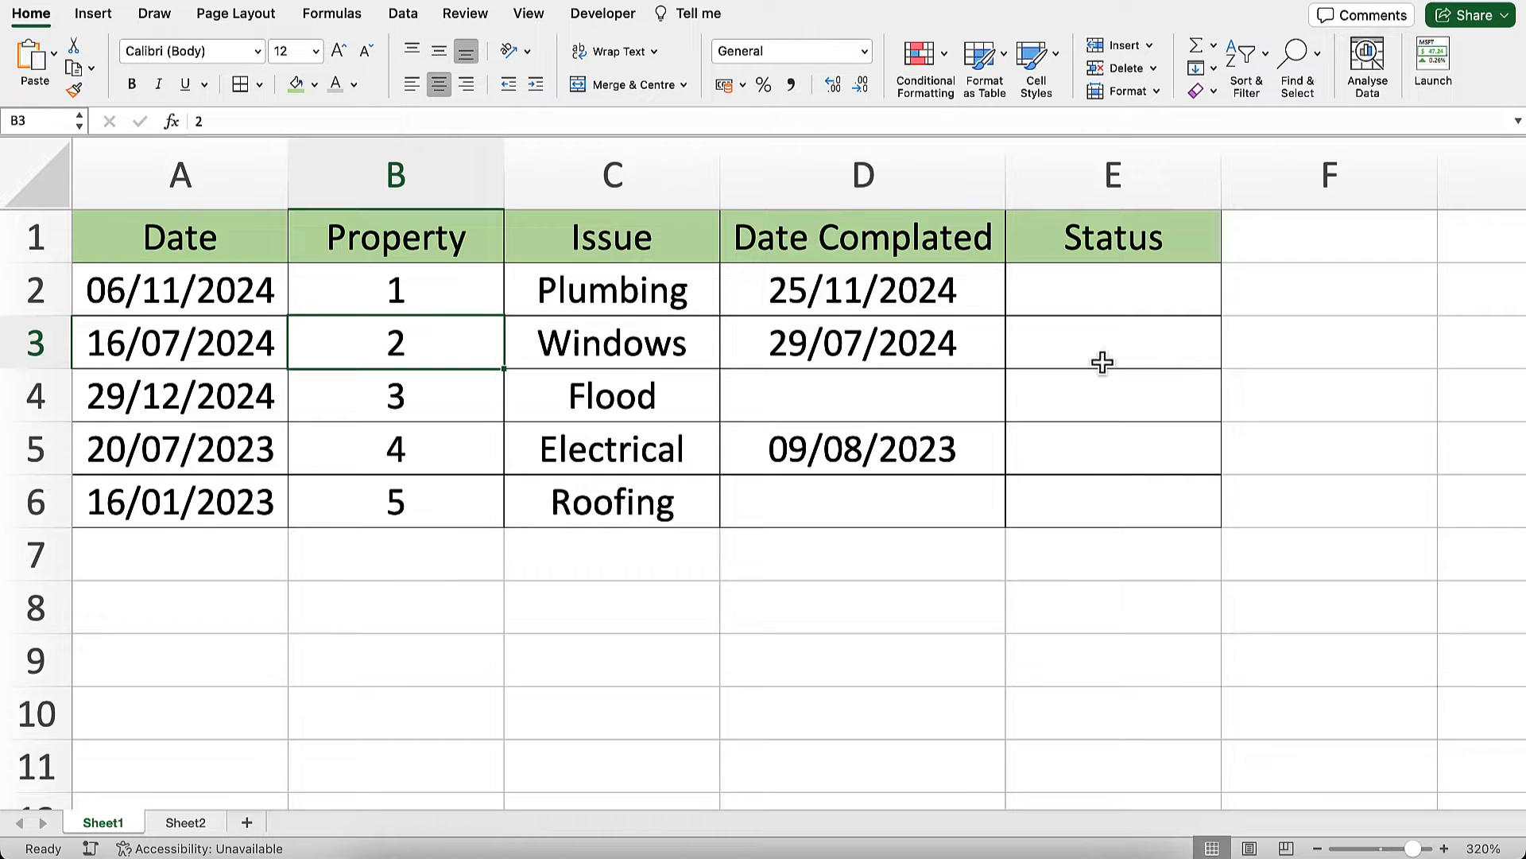
Step: Enter =ISBLANK(D2) in E2 and fill it down to E6, giving TRUE/FALSE per completion date
left_click(1110, 290)
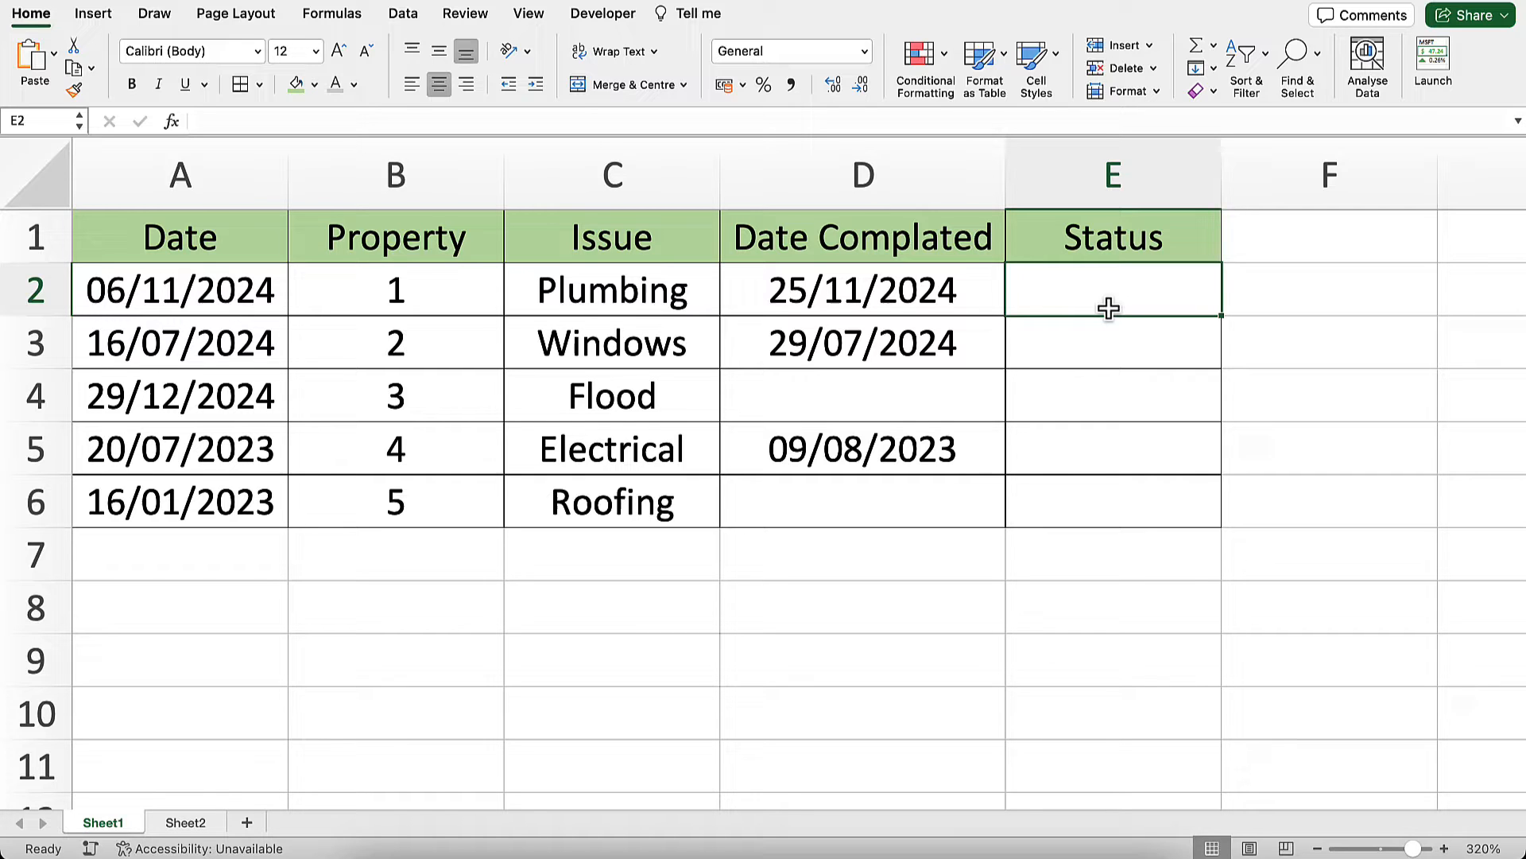
type("=is")
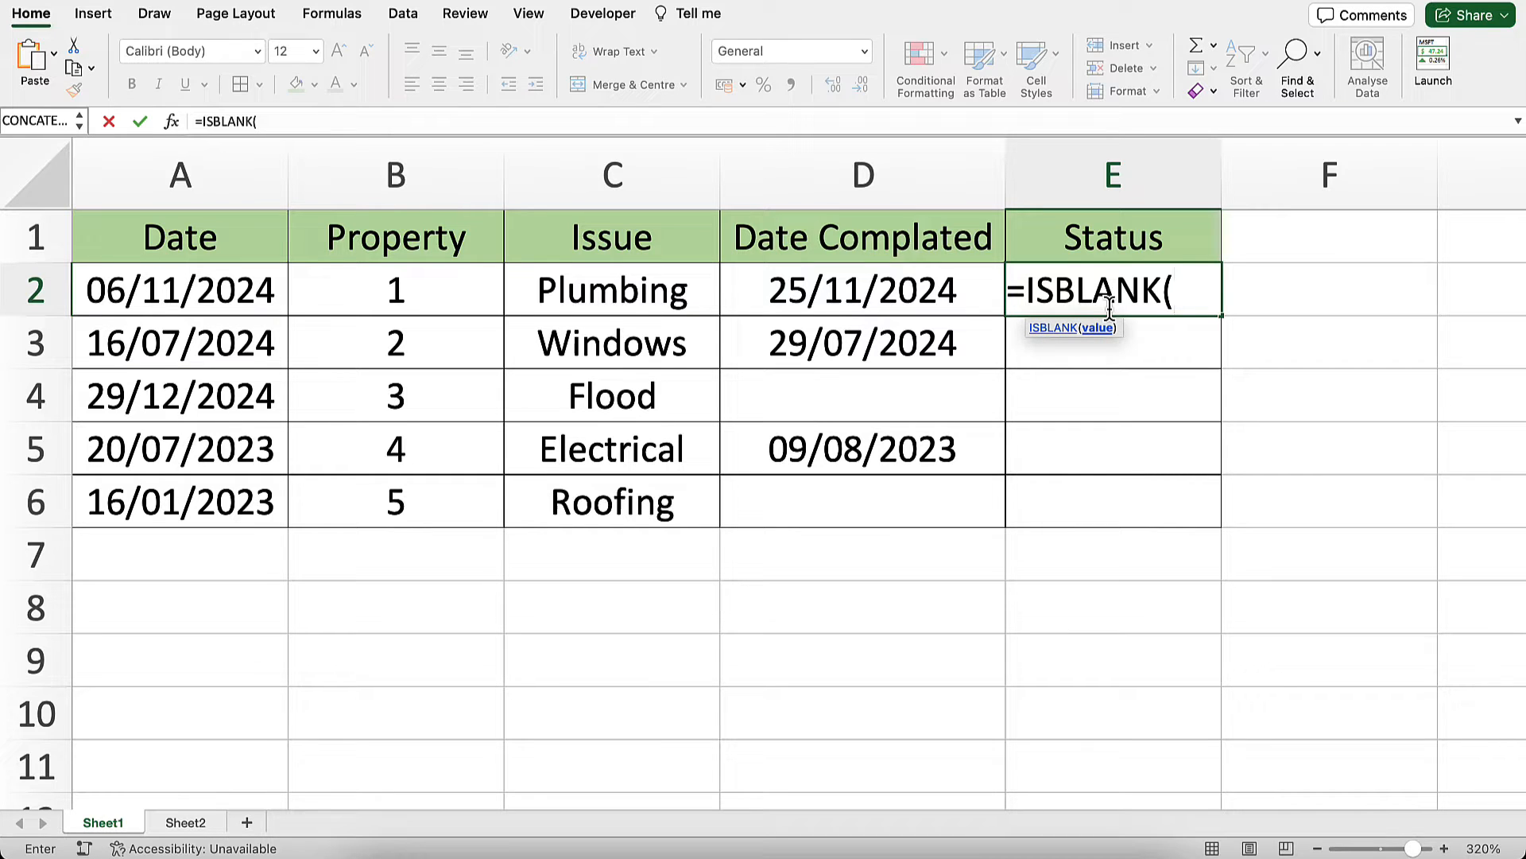
mouse_move(979, 291)
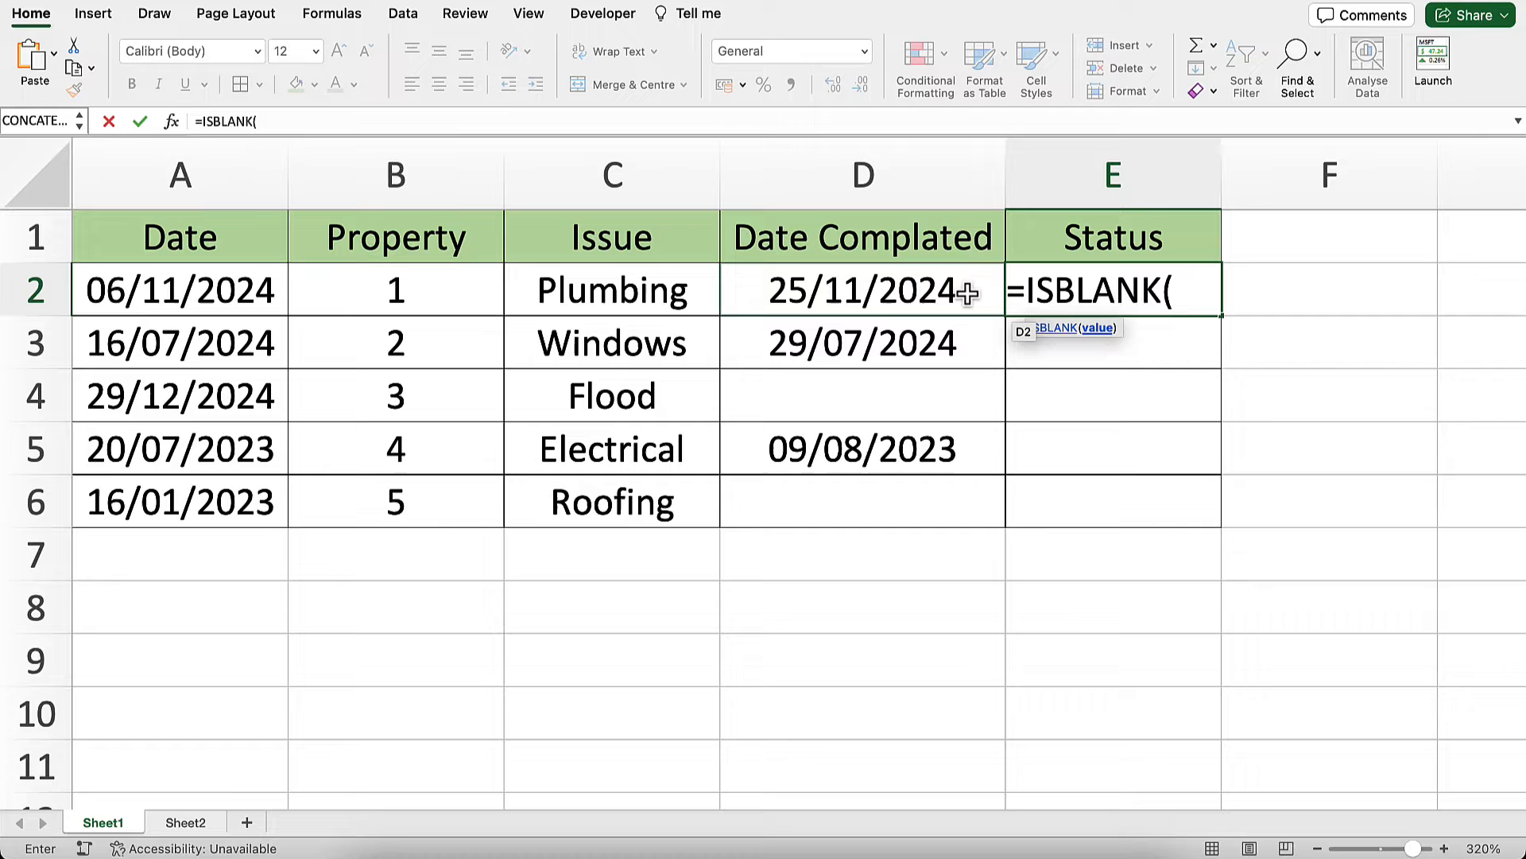
left_click(861, 290)
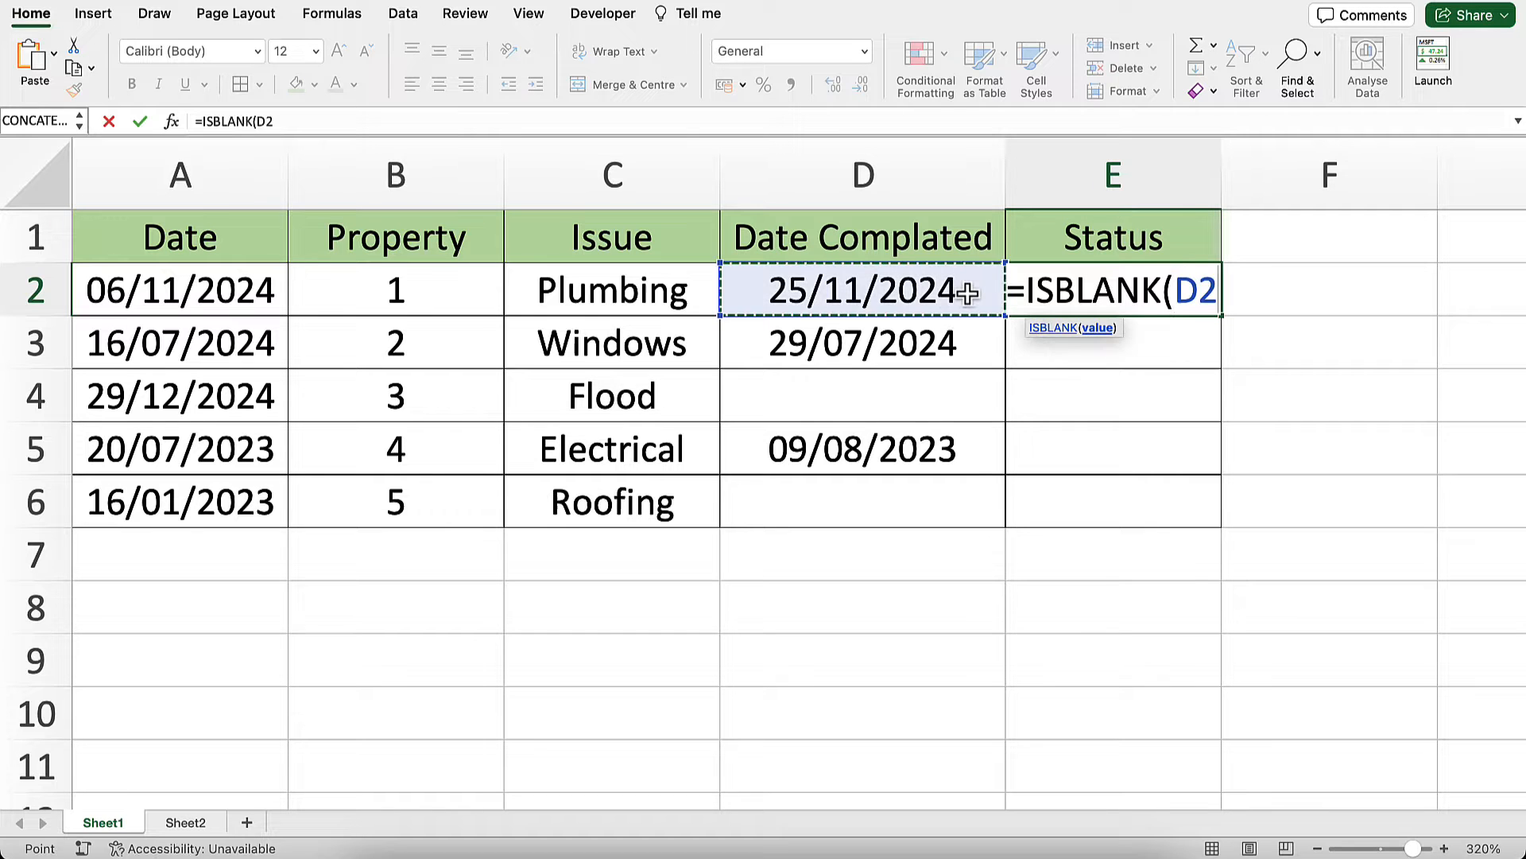
key("Enter")
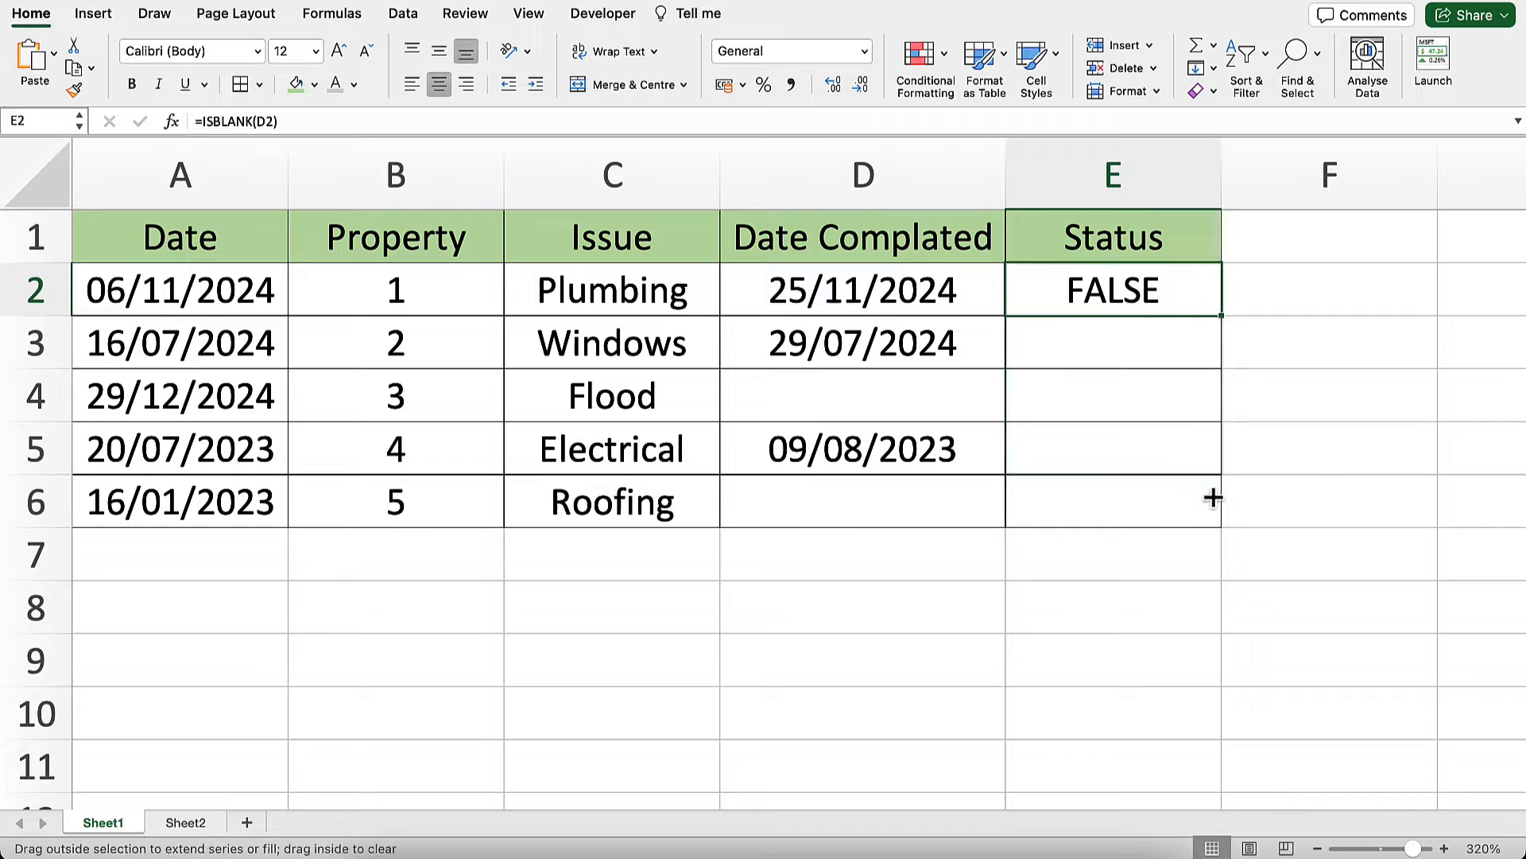
left_click_drag(1212, 289, 1211, 501)
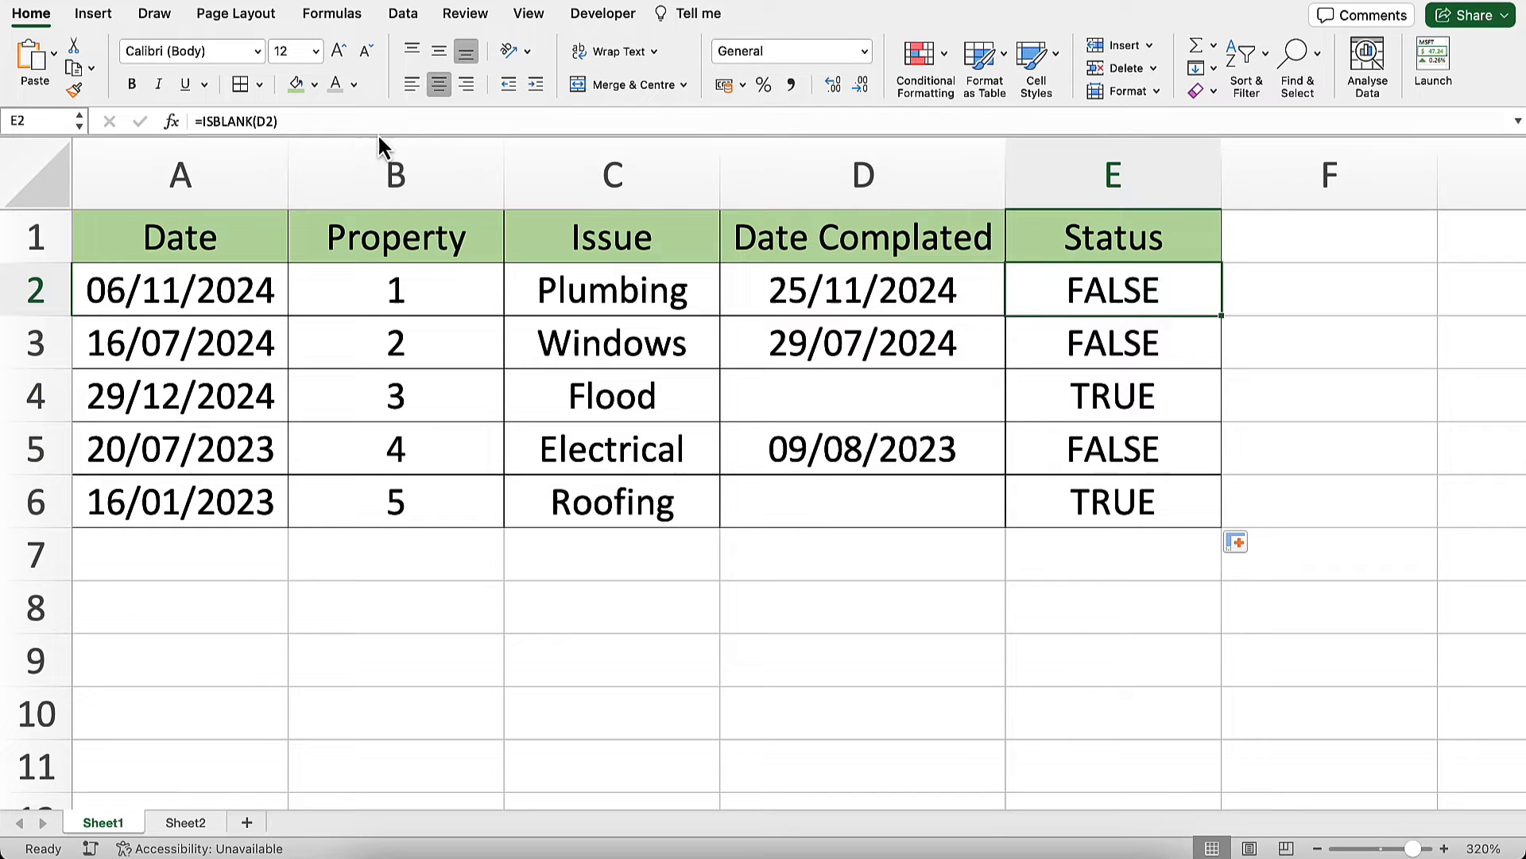
mouse_move(1011, 309)
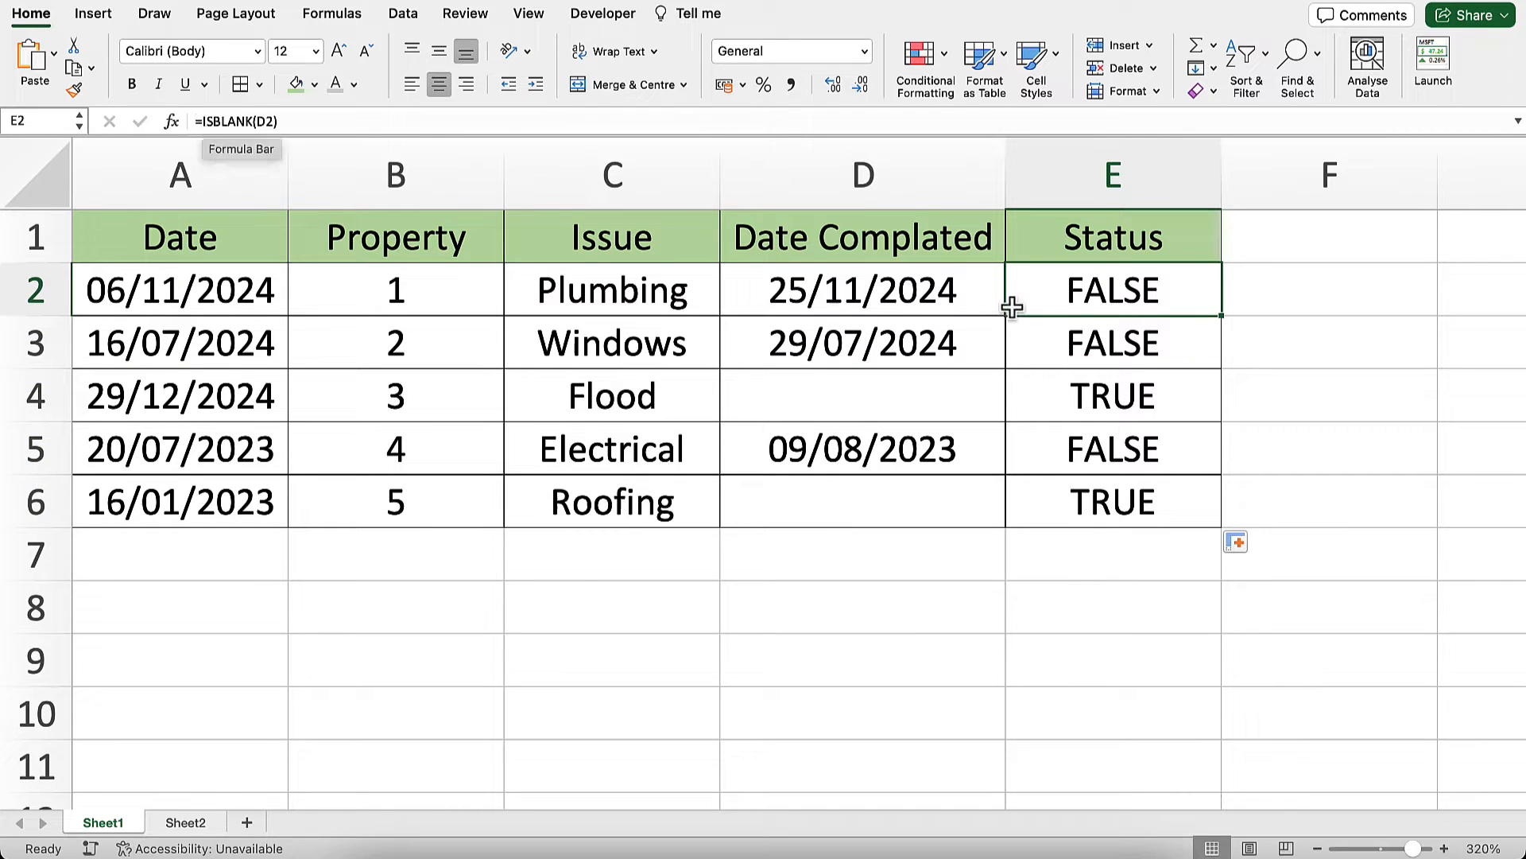
Step: Wrap E2 as =IF(ISBLANK(D2),"open","Closed"), accepting Excel's correction, and fill to E6
double_click(861, 290)
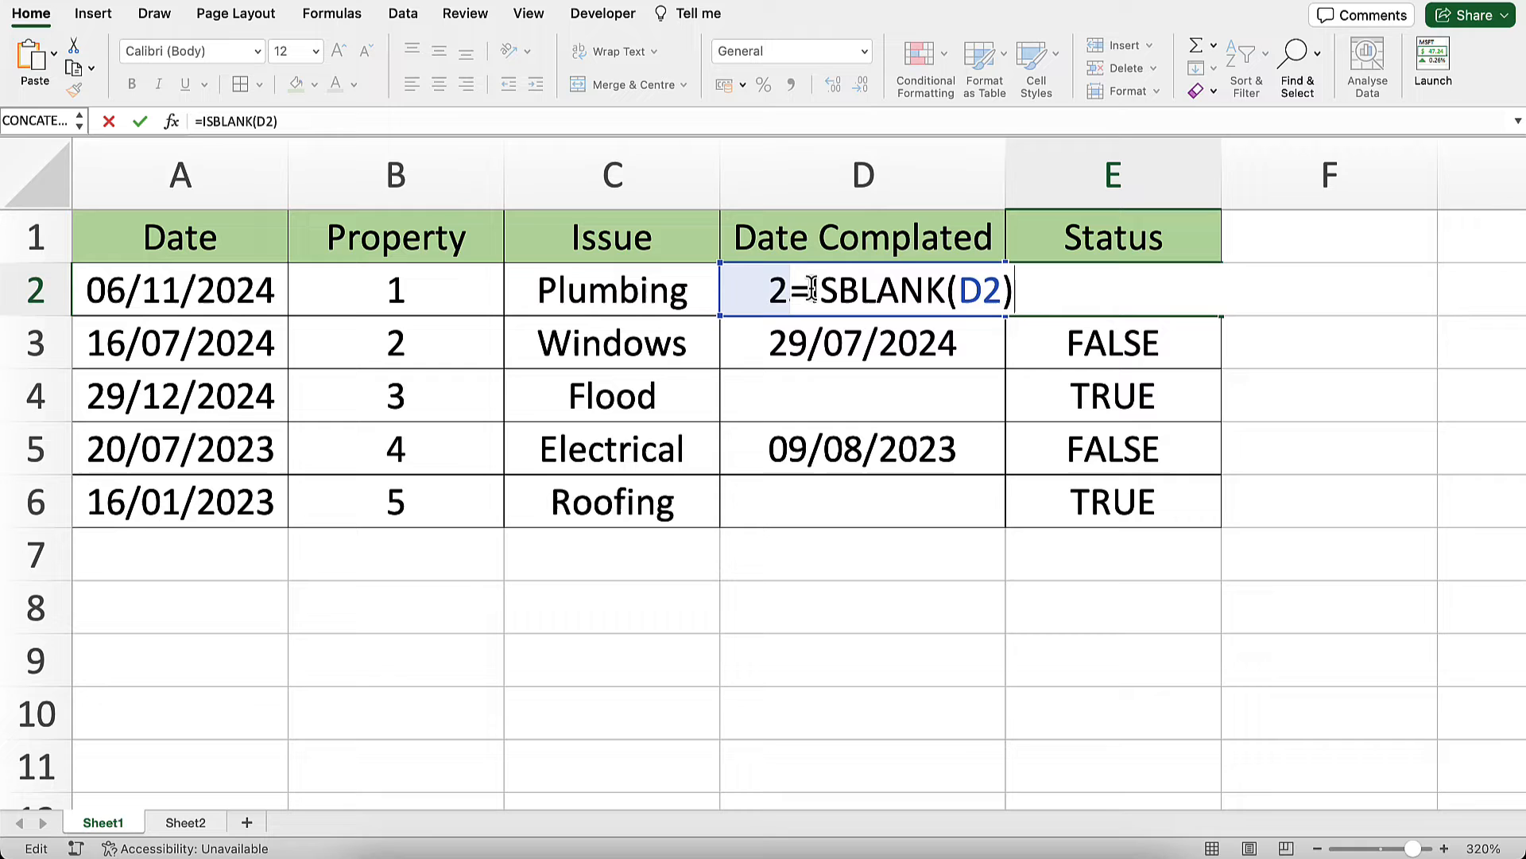
type("i")
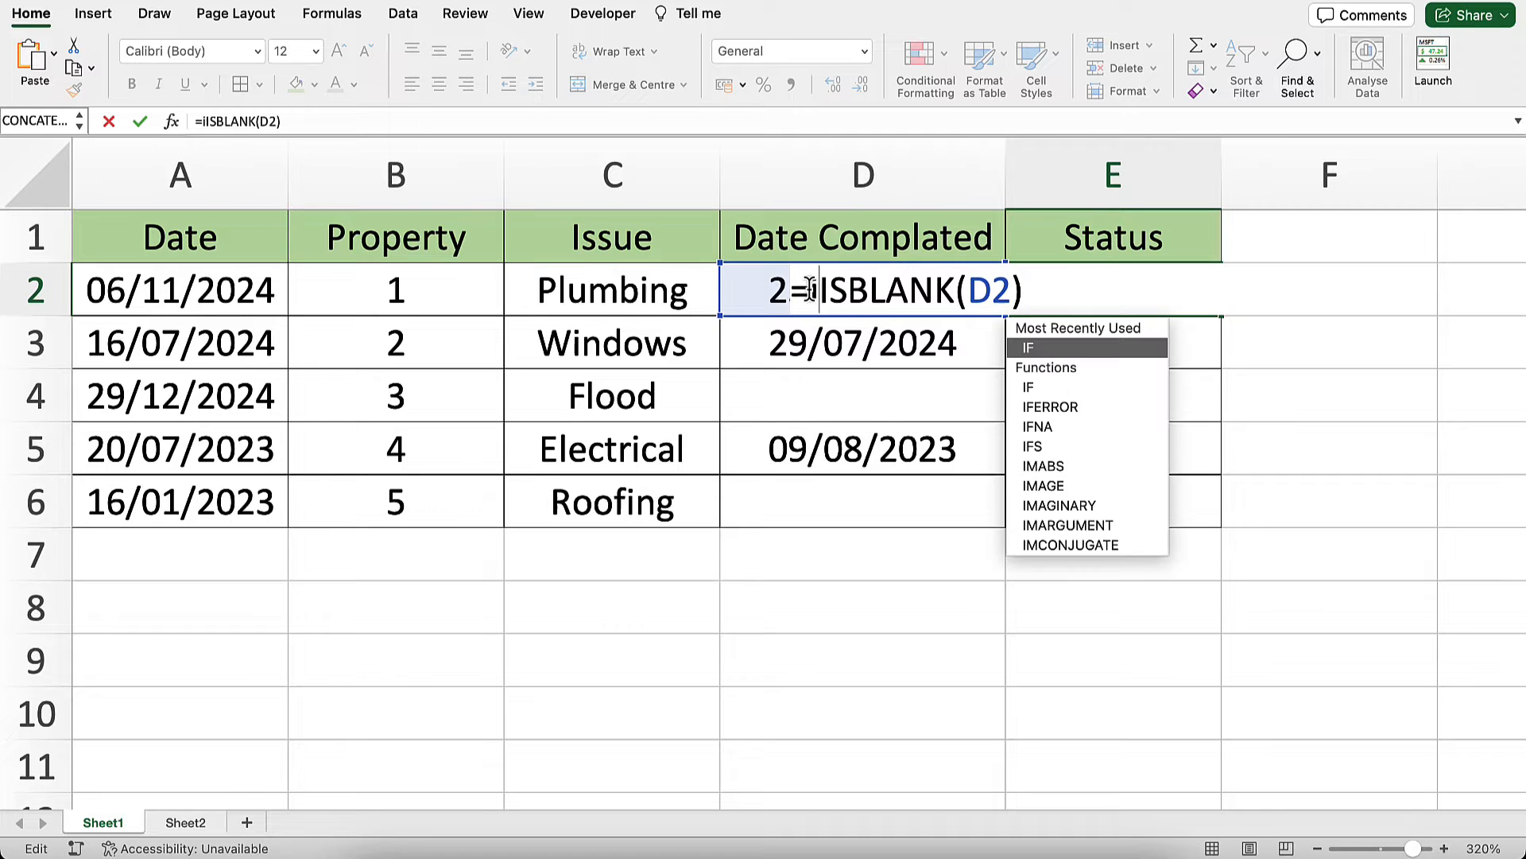
left_click(1029, 346)
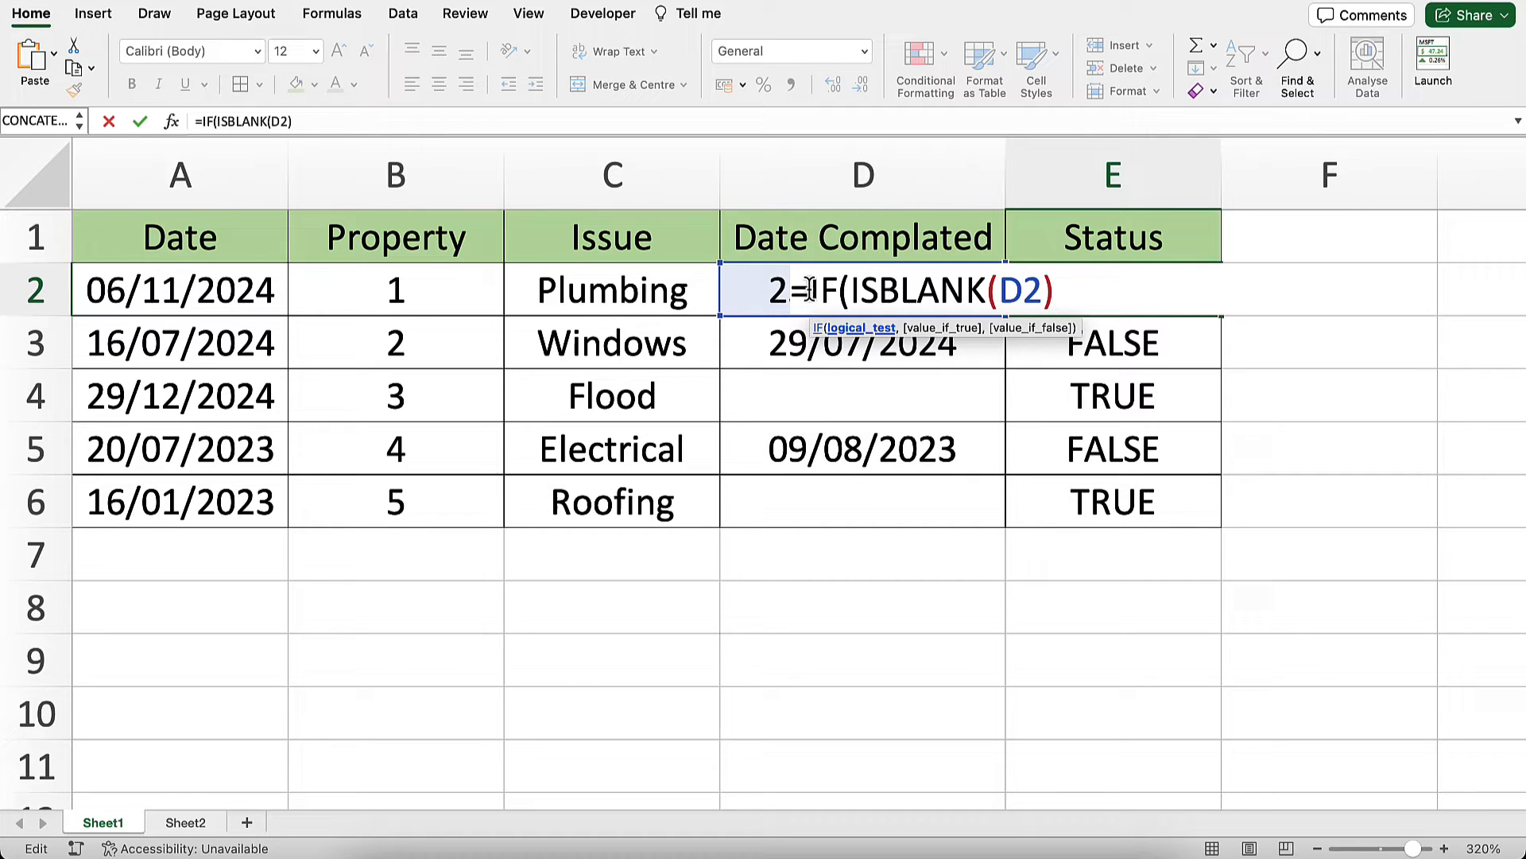
type(",\"")
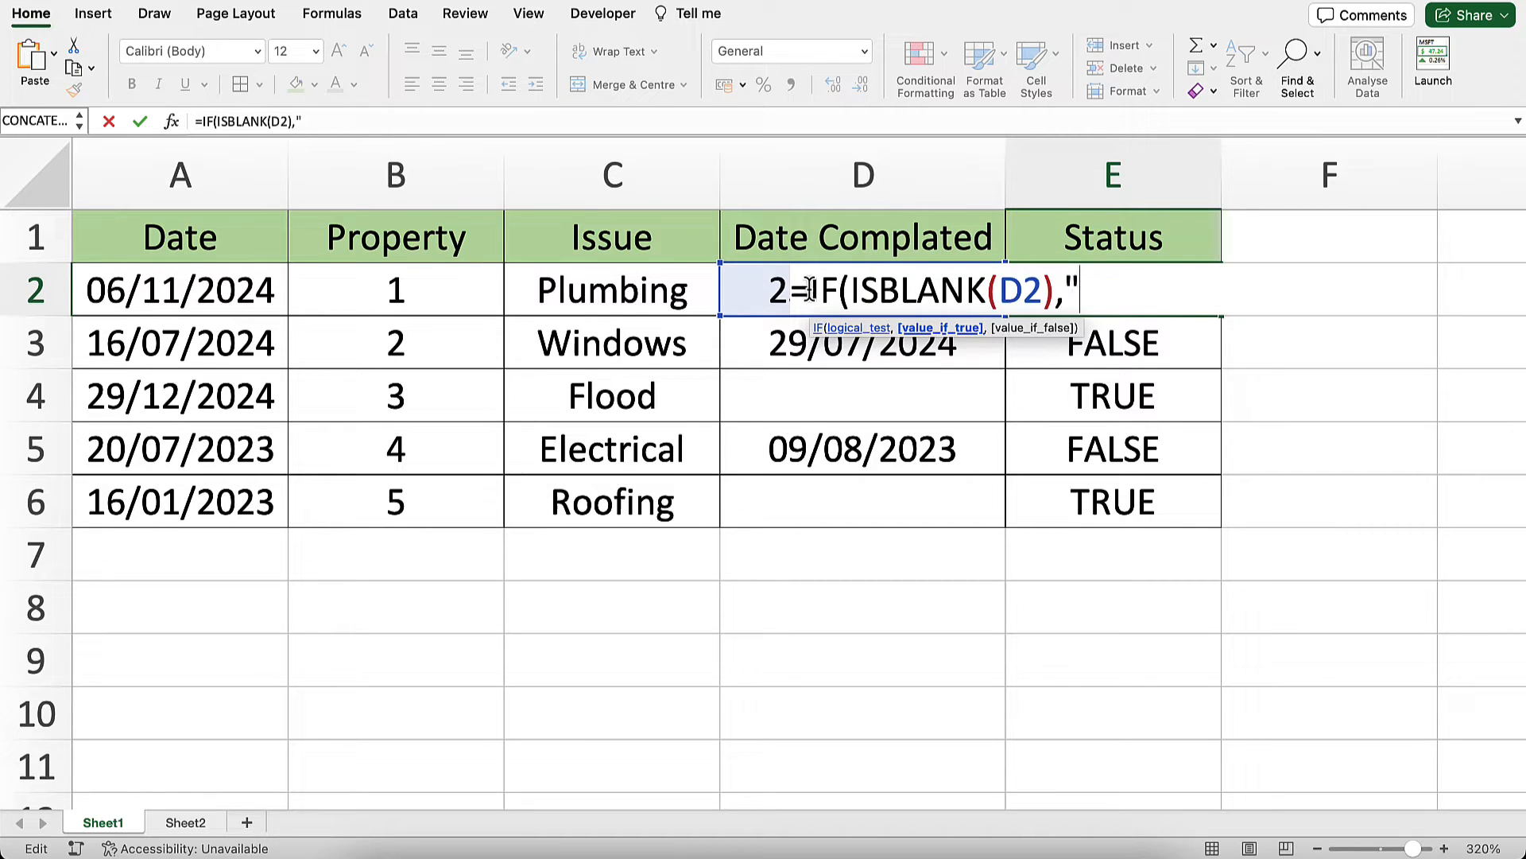
type("open\"")
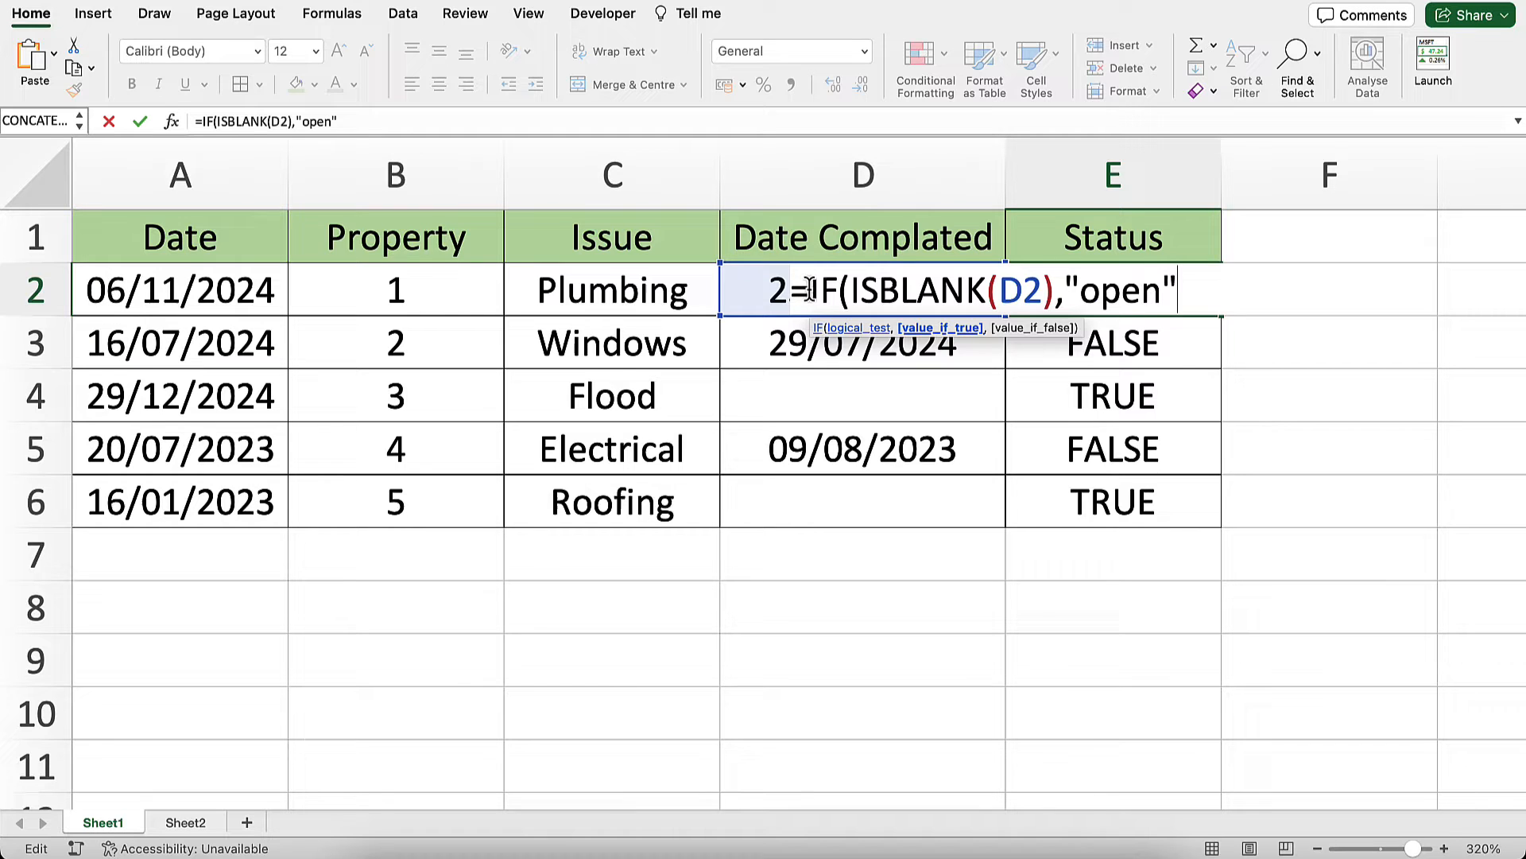
type(",Closed\"")
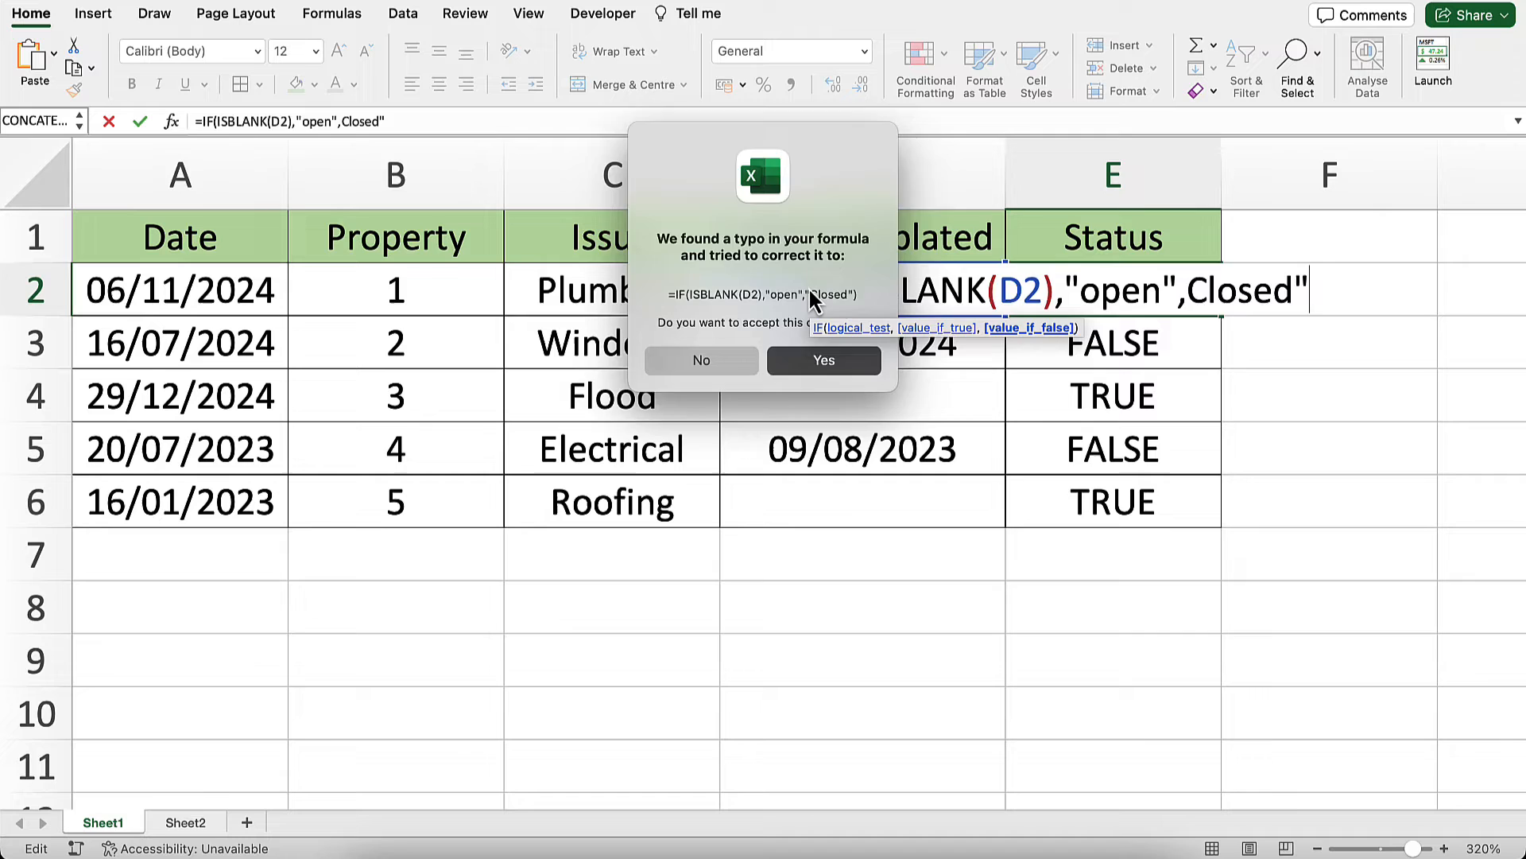
left_click(824, 359)
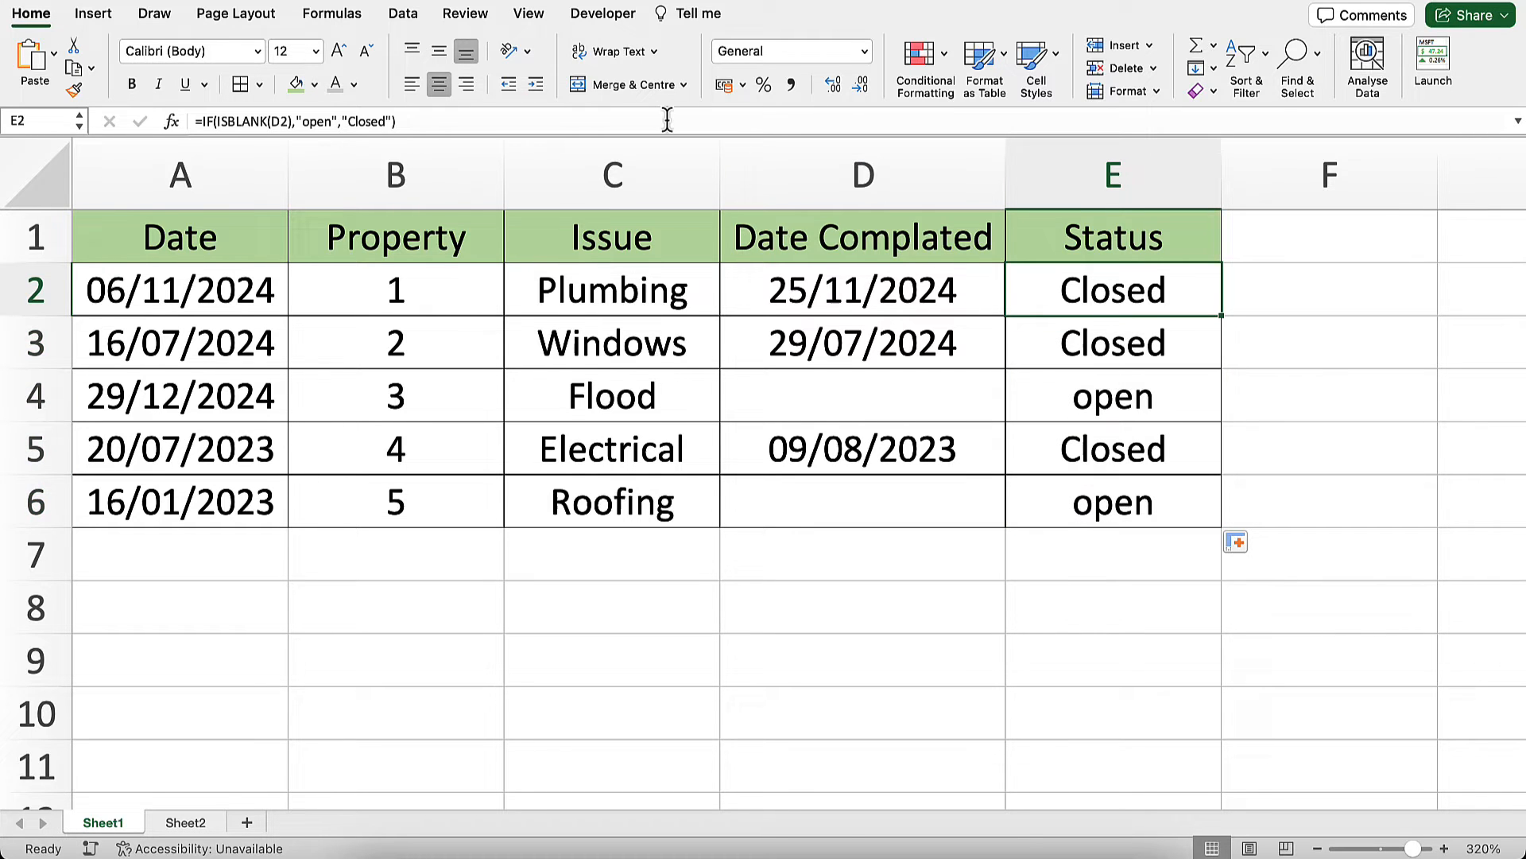
mouse_move(668, 119)
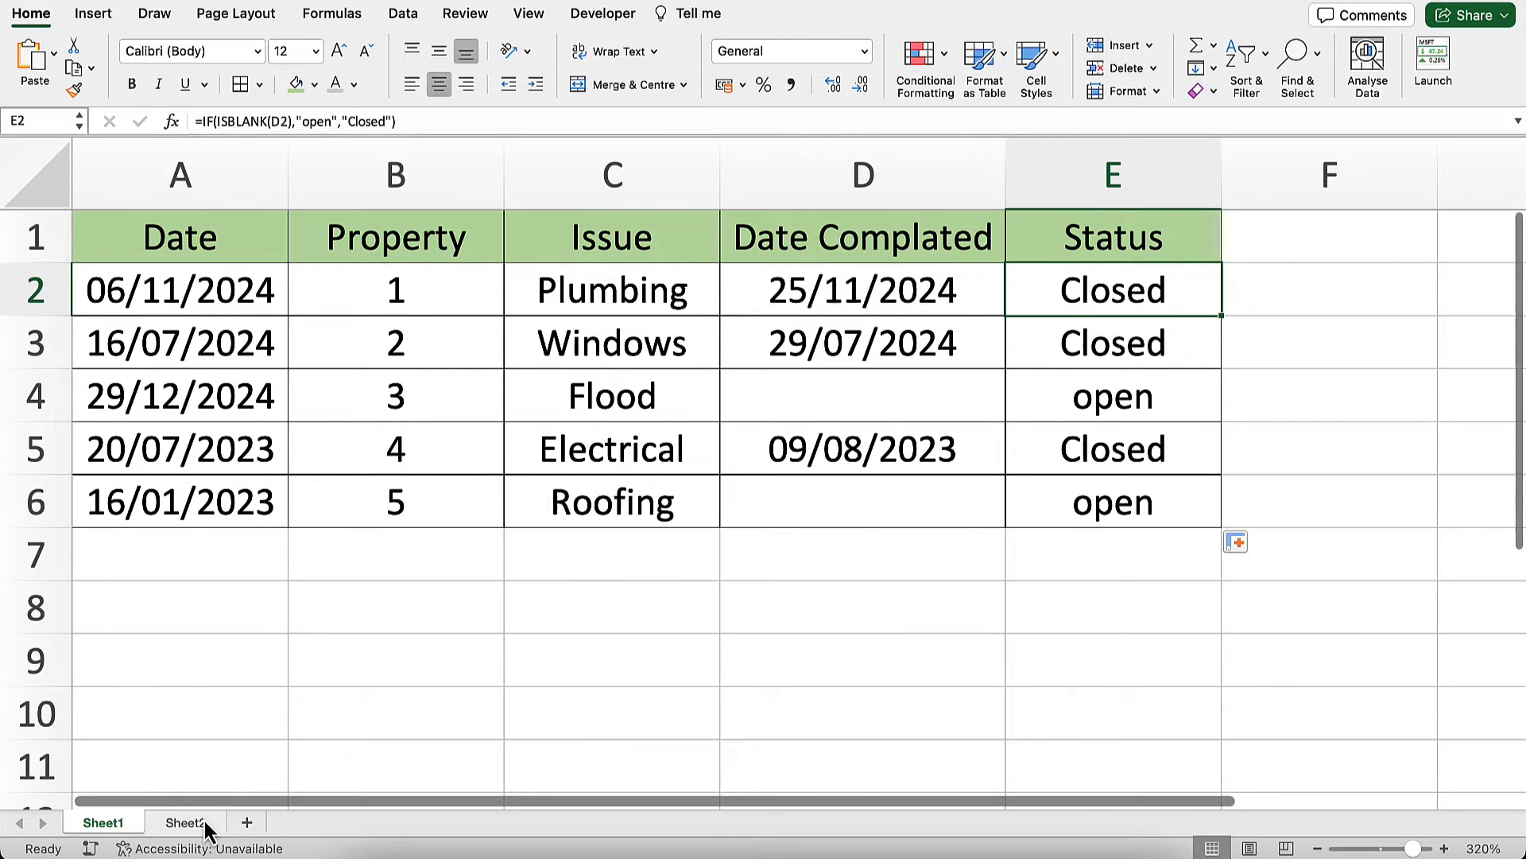
Step: On the calls sheet, enter =C2/B2 in D2 and fill to D7, giving 24%, 18%, 15% and #DIV/0!
left_click(188, 822)
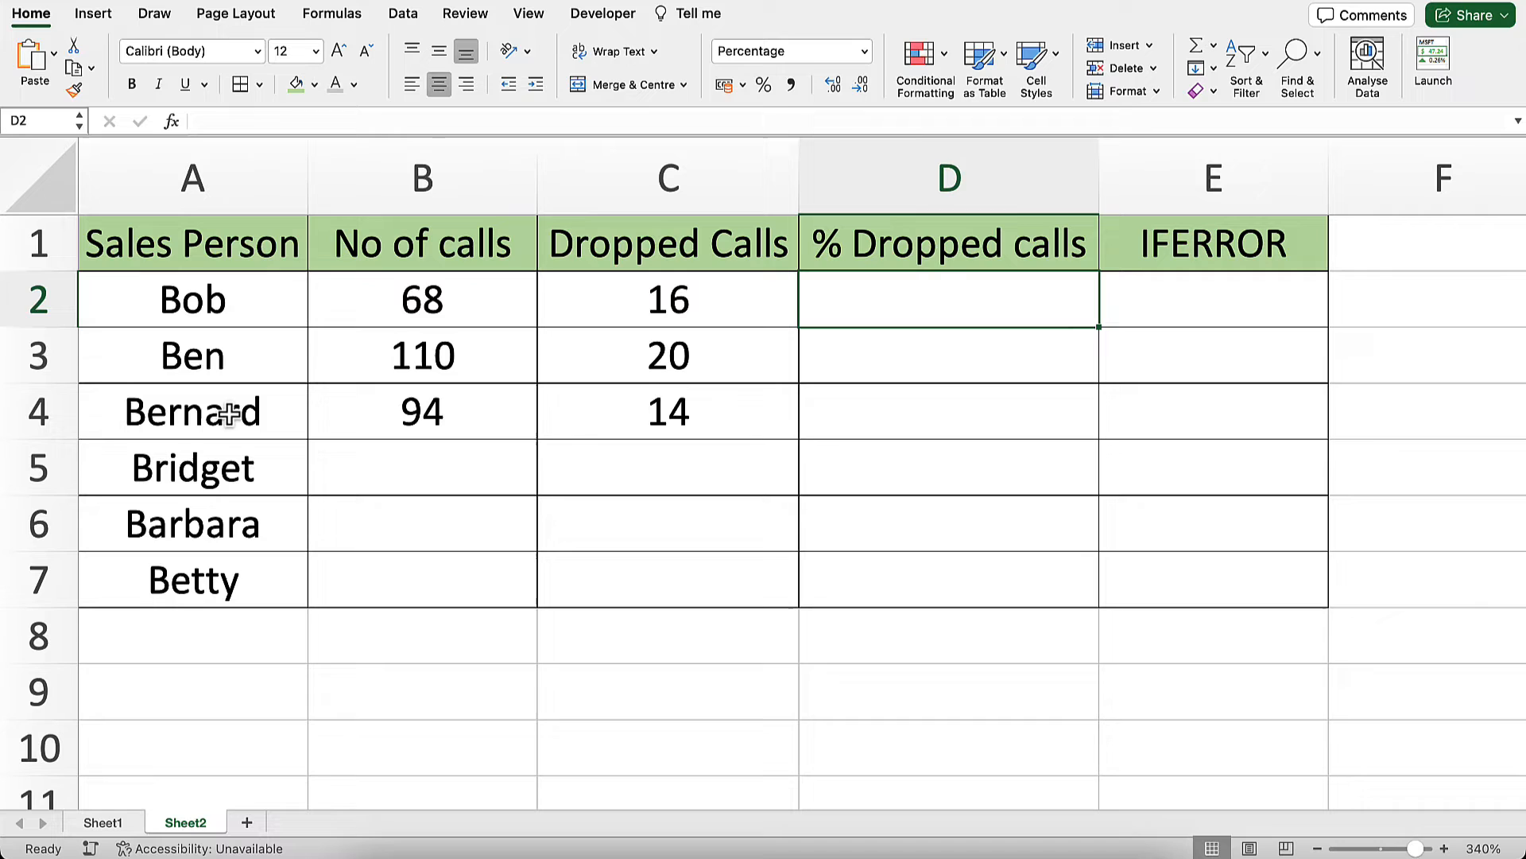
mouse_move(591, 517)
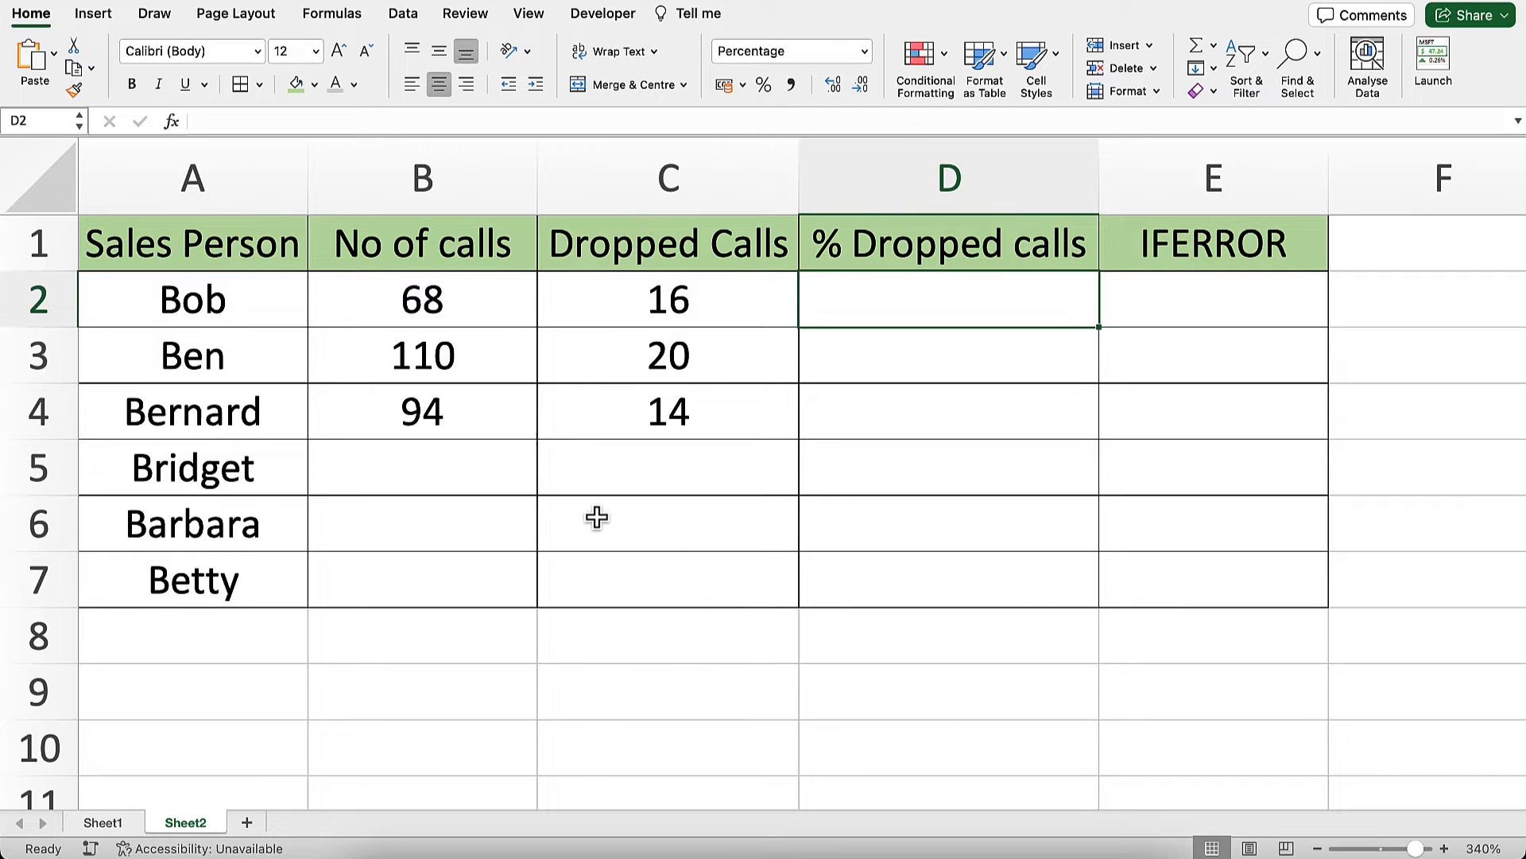
mouse_move(773, 458)
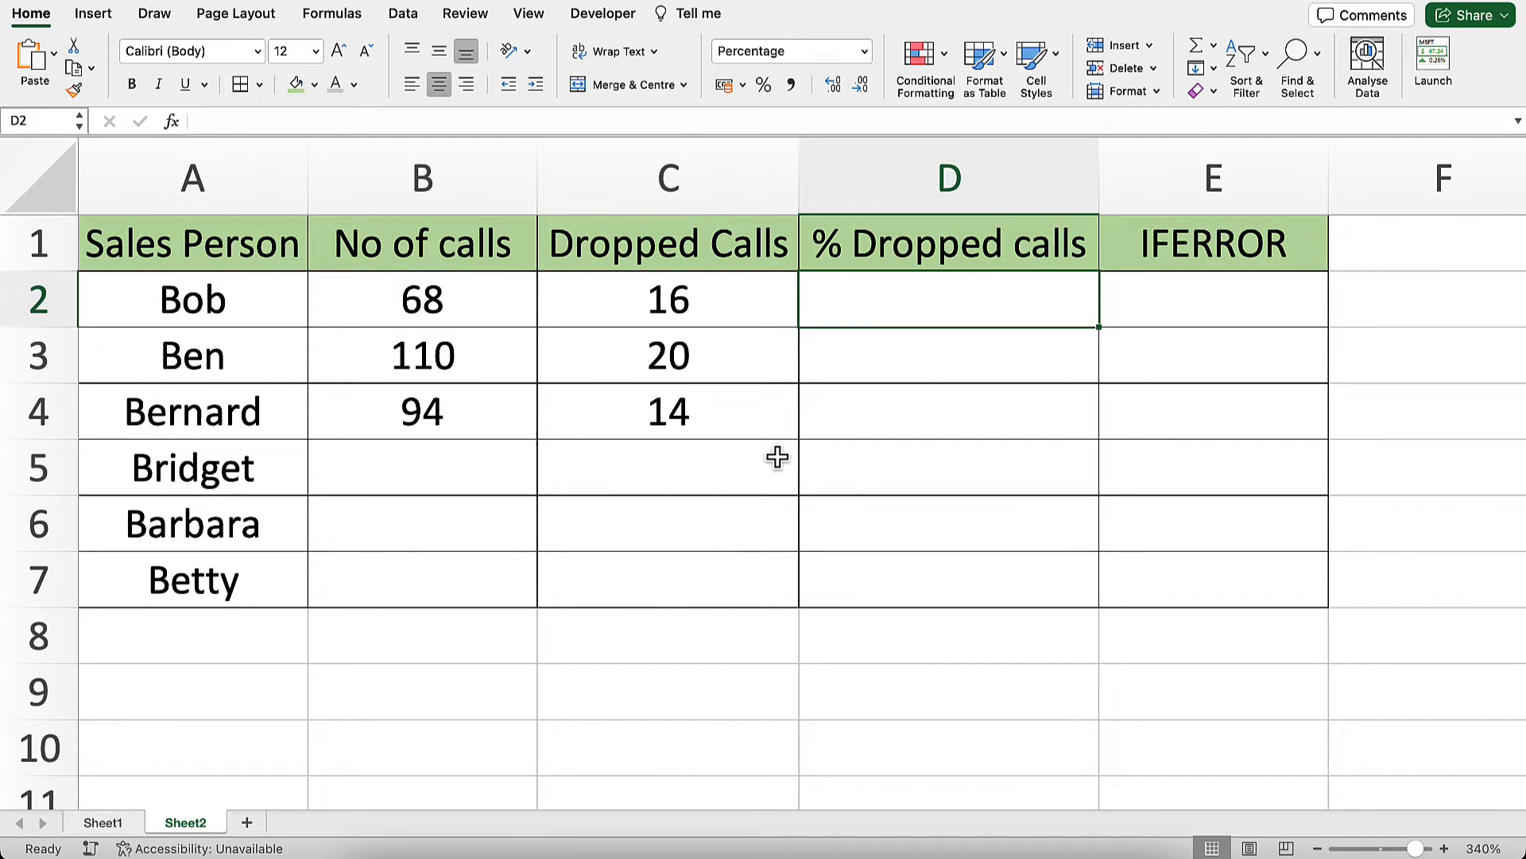
type("=")
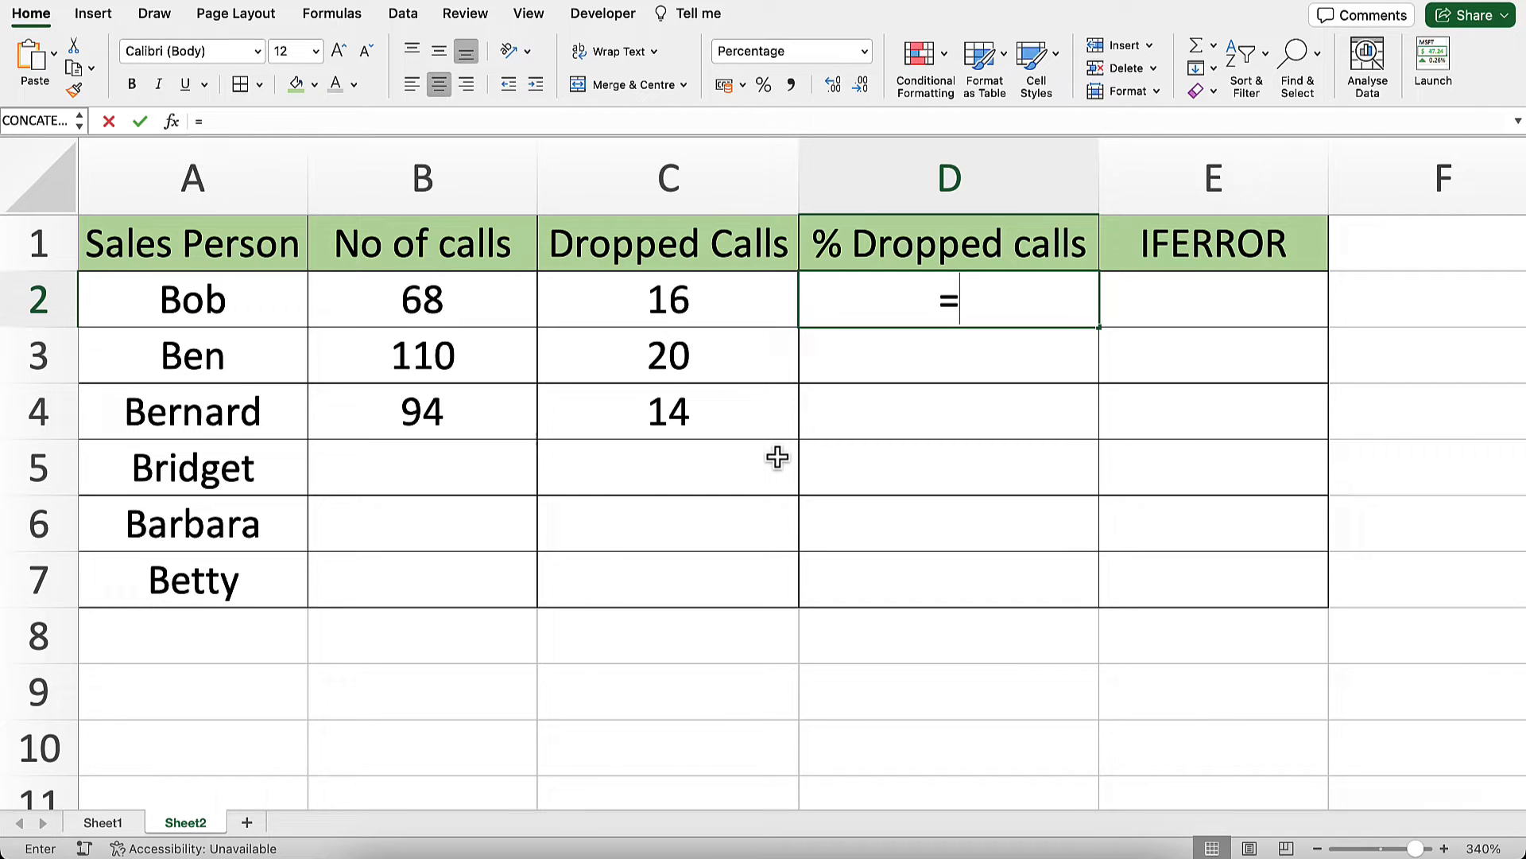
left_click(667, 299)
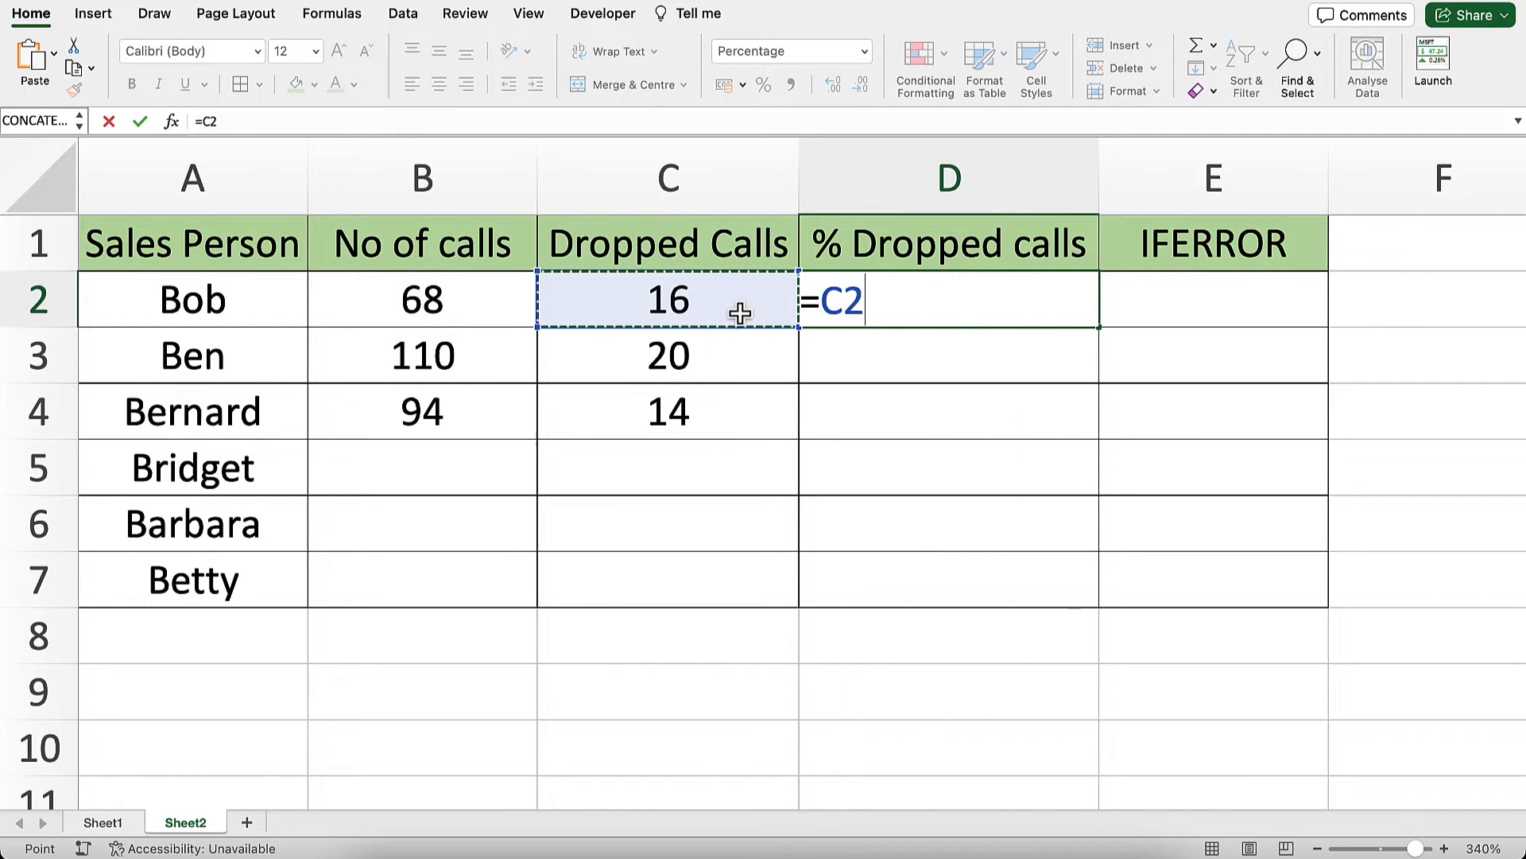
key("Enter")
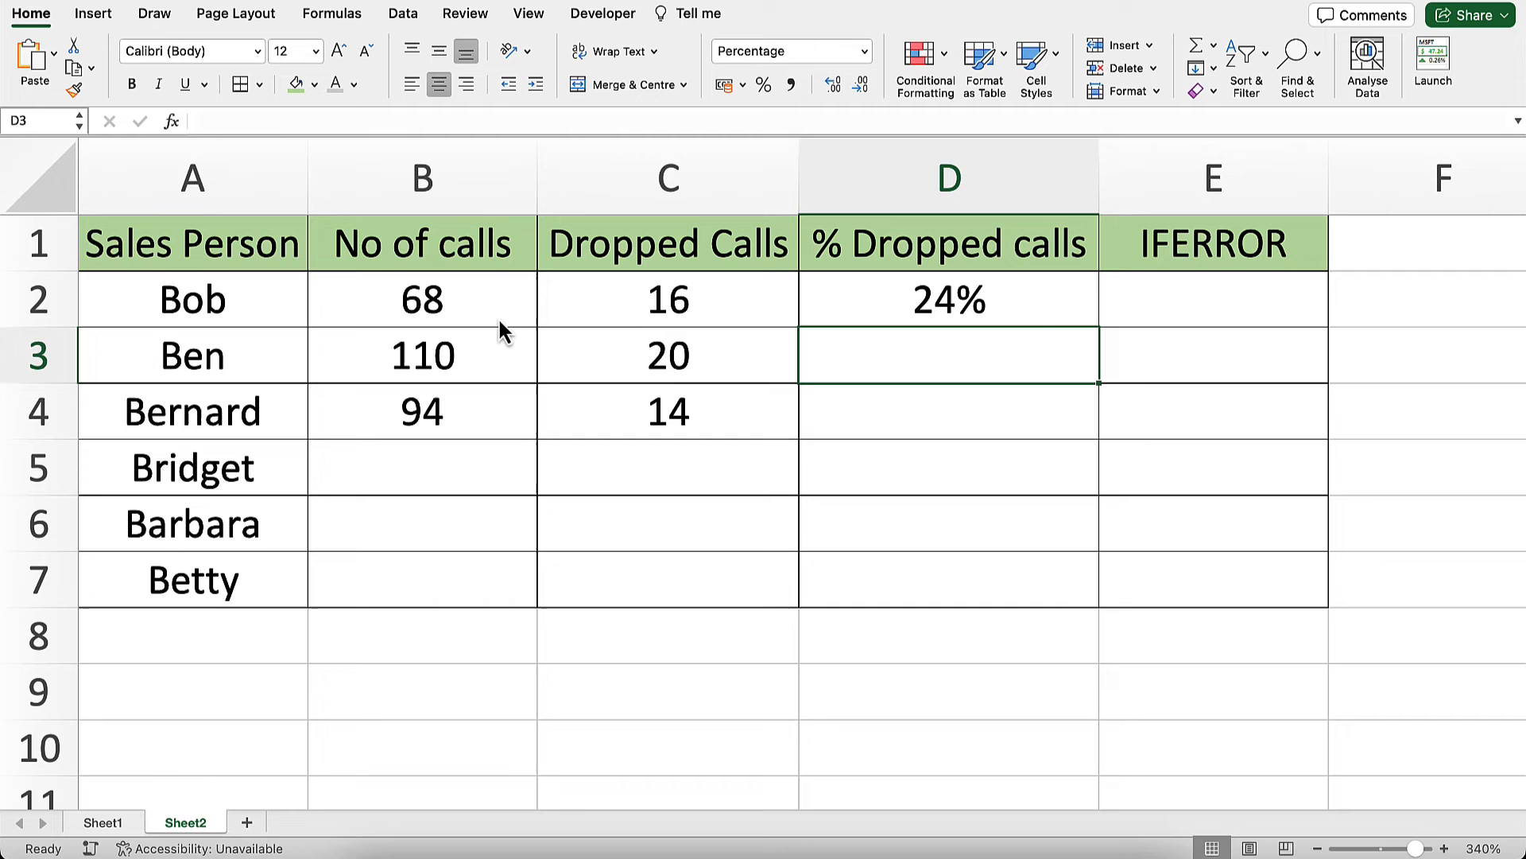
left_click(948, 299)
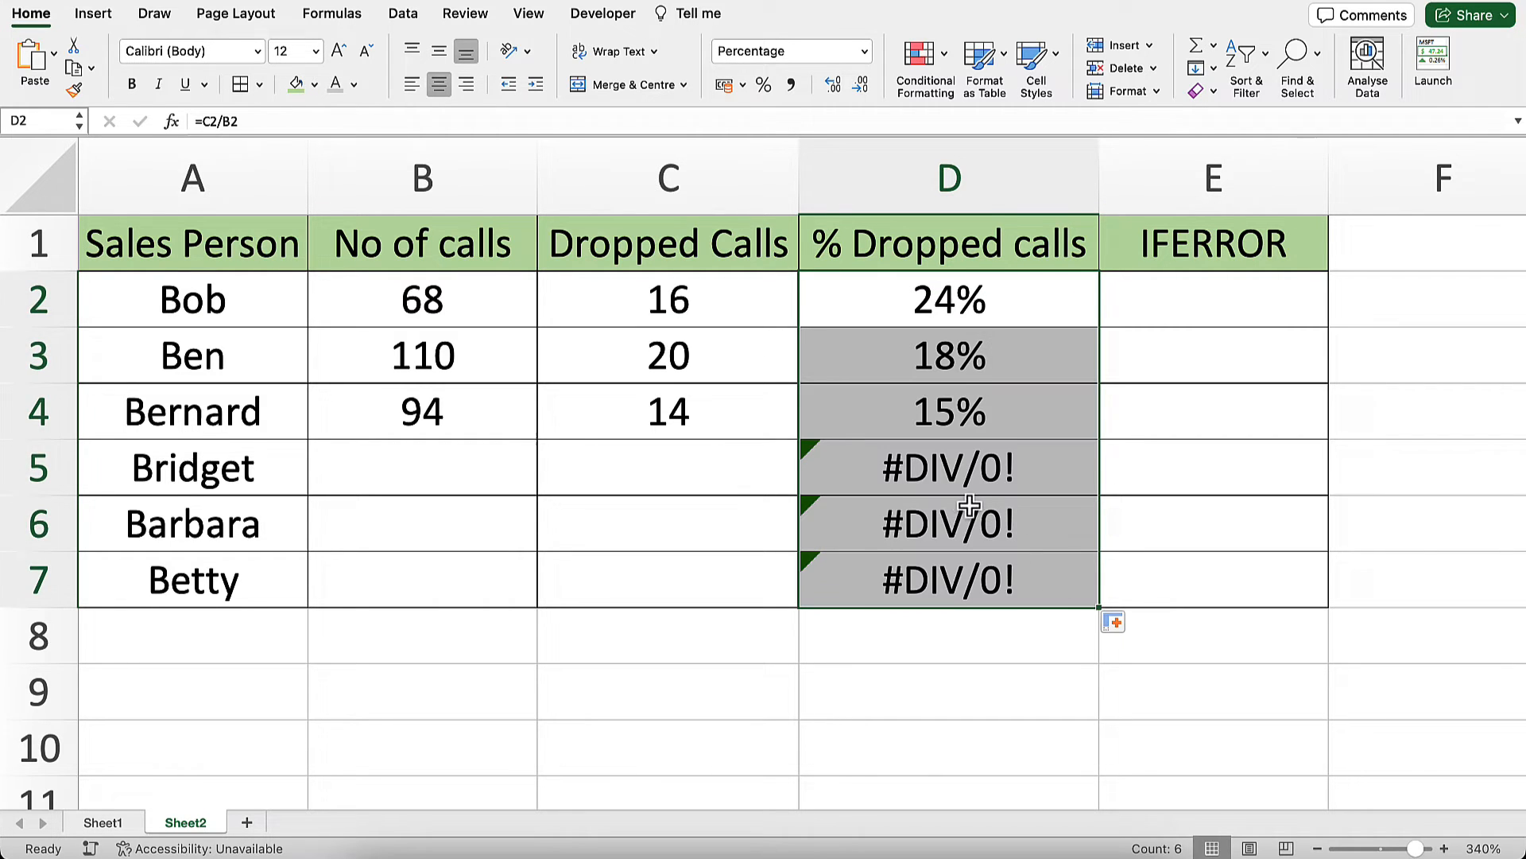
mouse_move(988, 470)
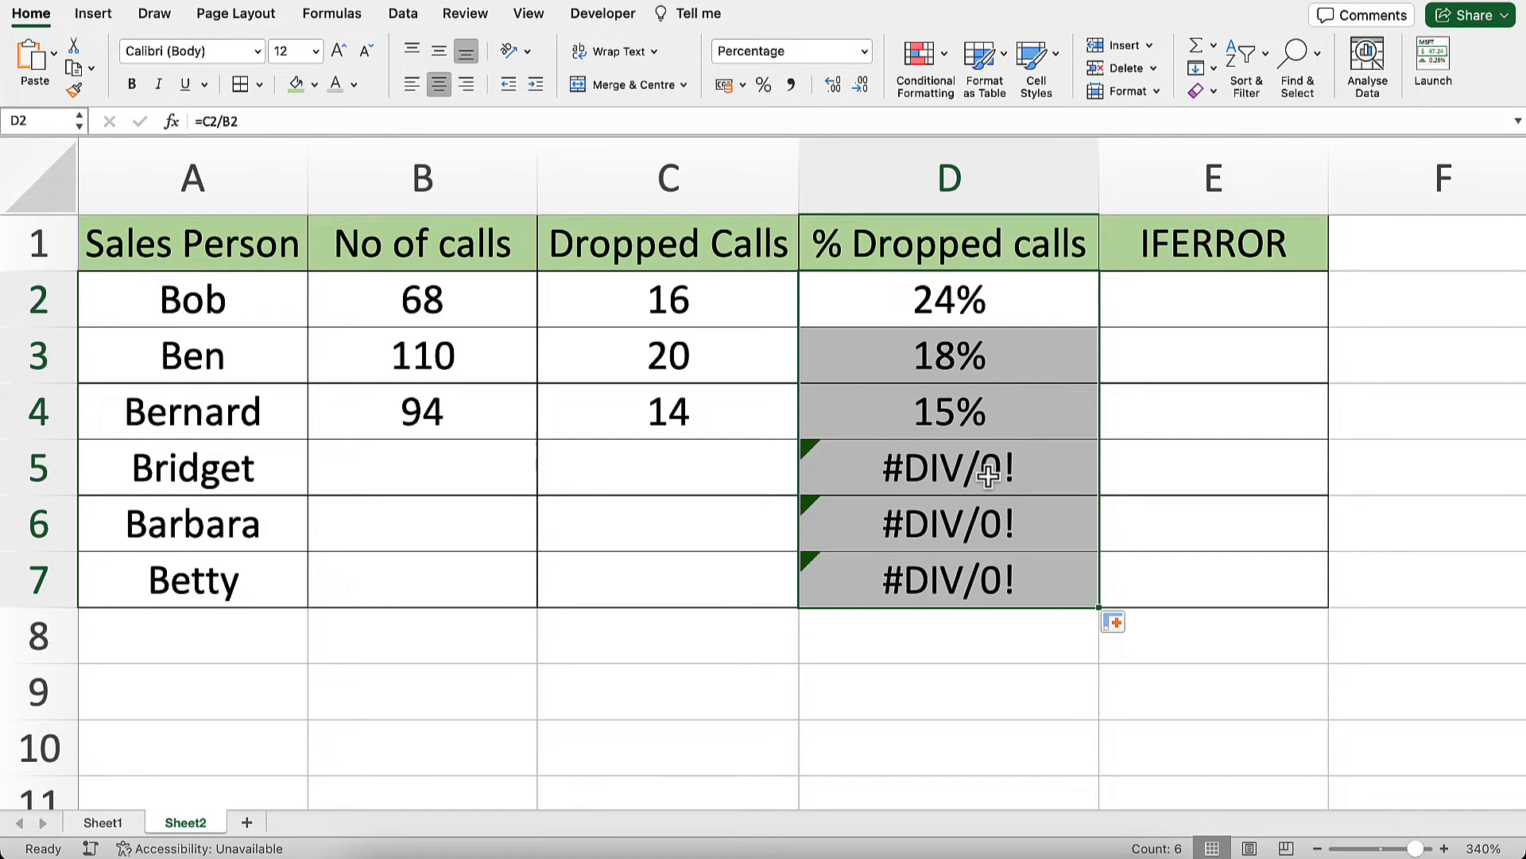
mouse_move(989, 442)
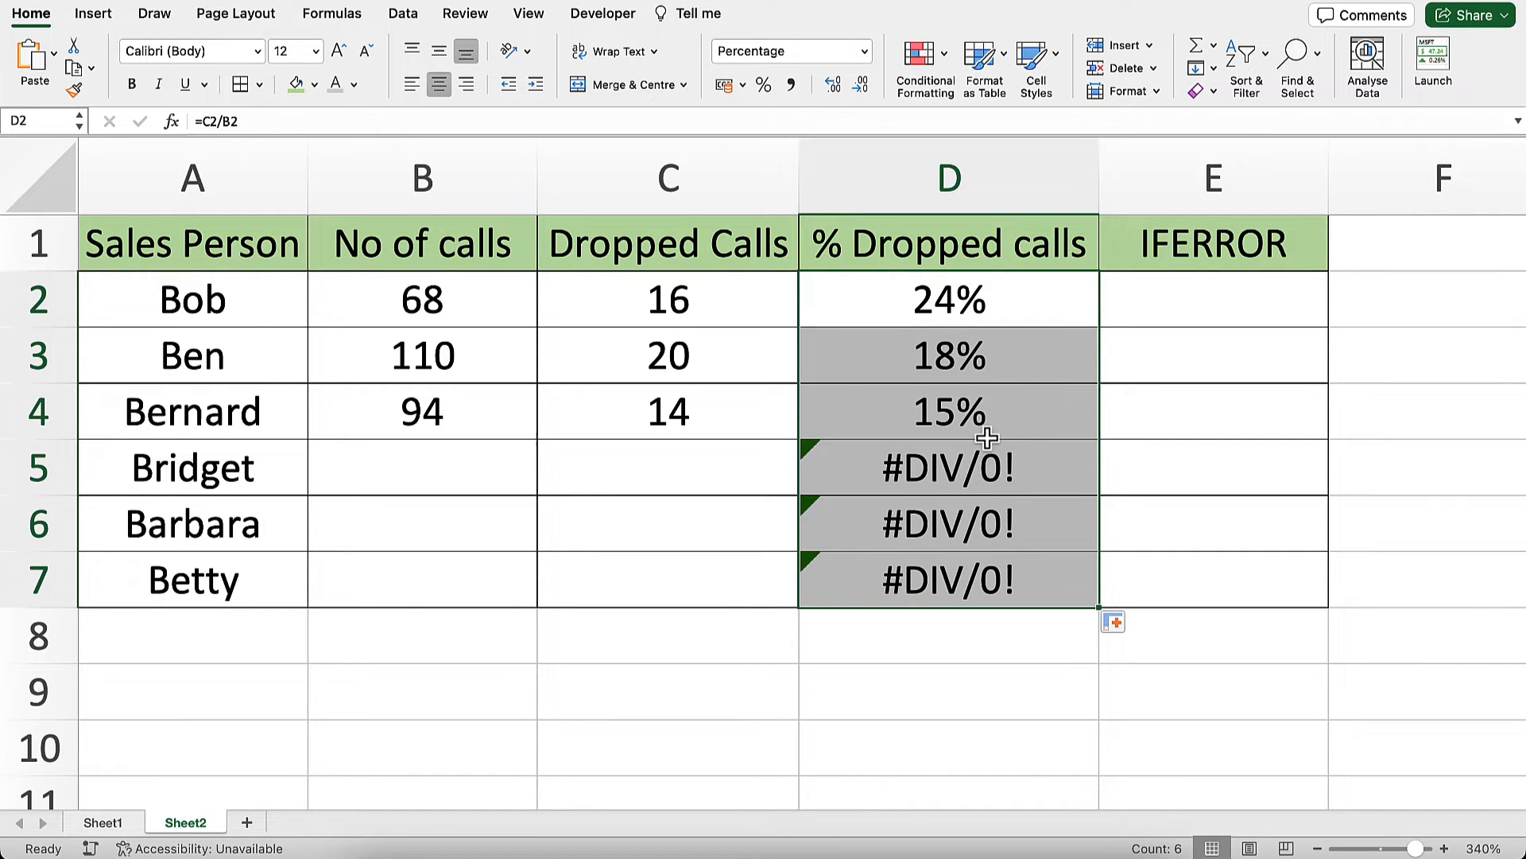
mouse_move(1233, 321)
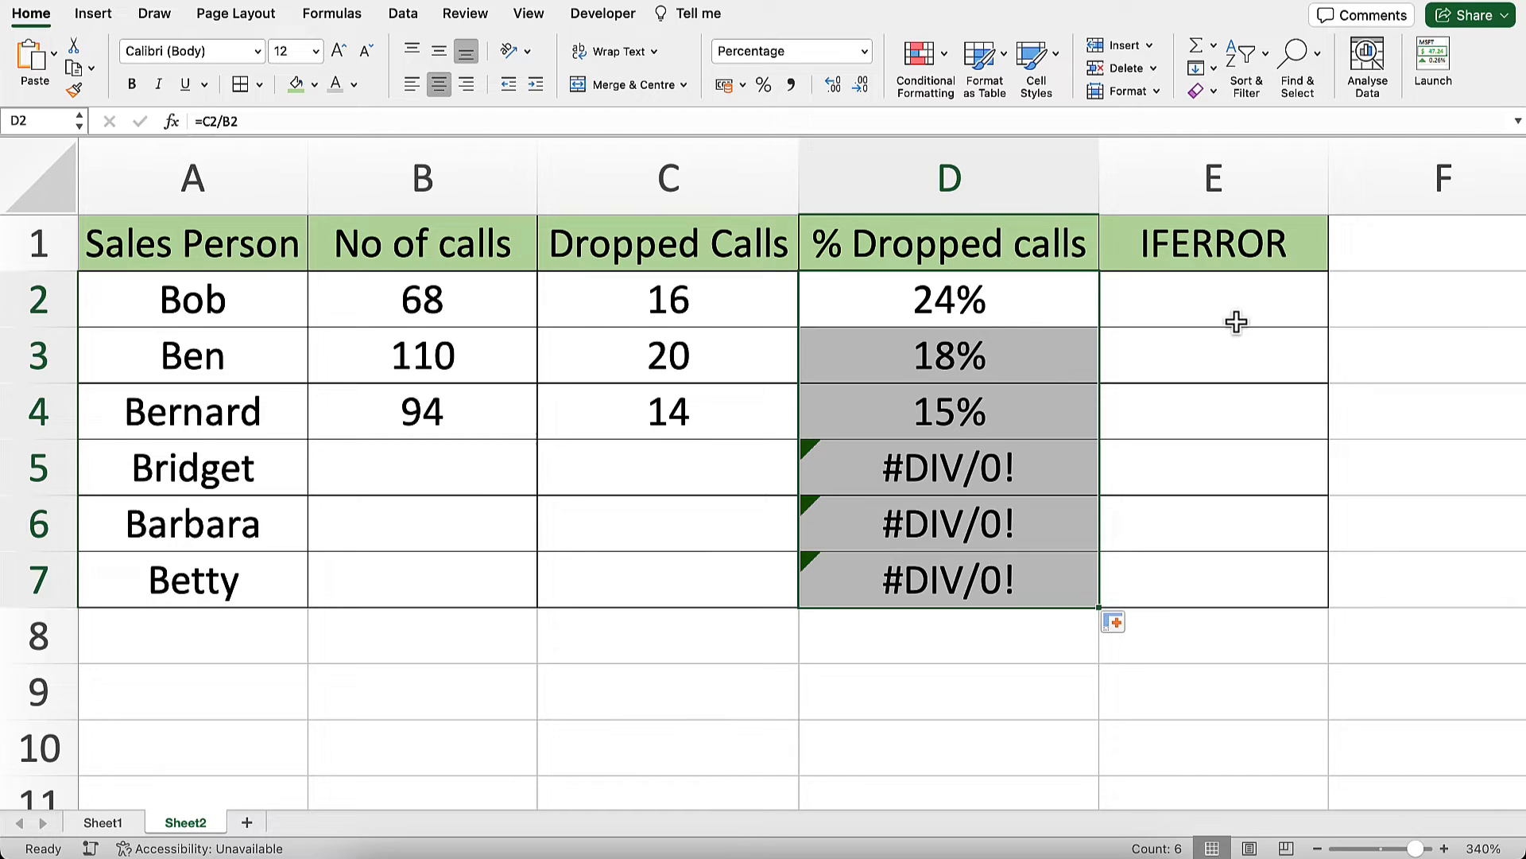
mouse_move(995, 309)
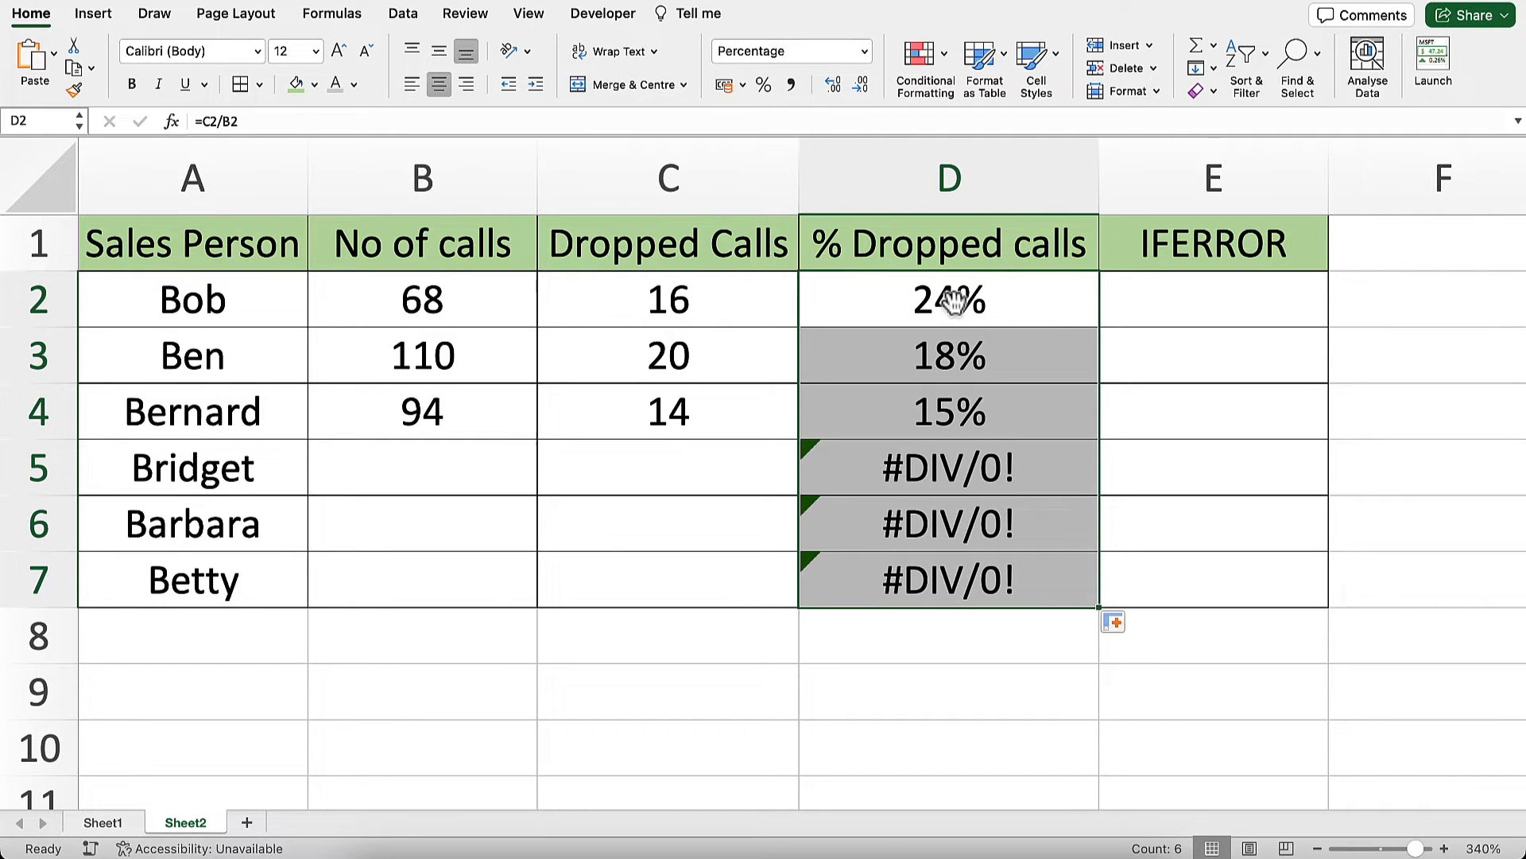
Step: Rewrite D2 as =IF(ISBLANK(B2),"",C2/B2), accept the correction, and fill to D7 to blank the errors
double_click(949, 299)
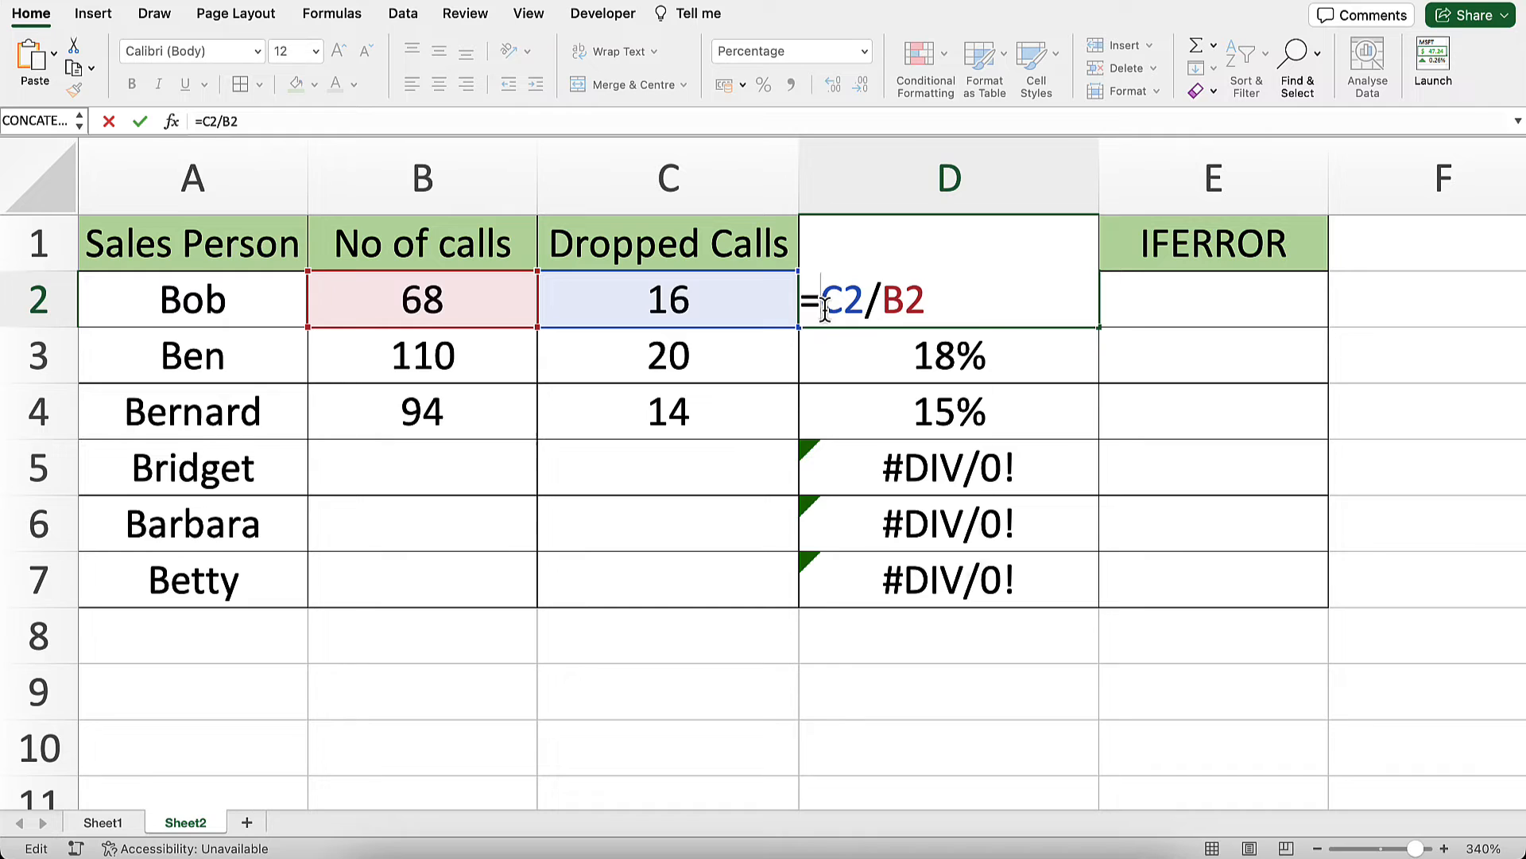
type("ISBLANK(")
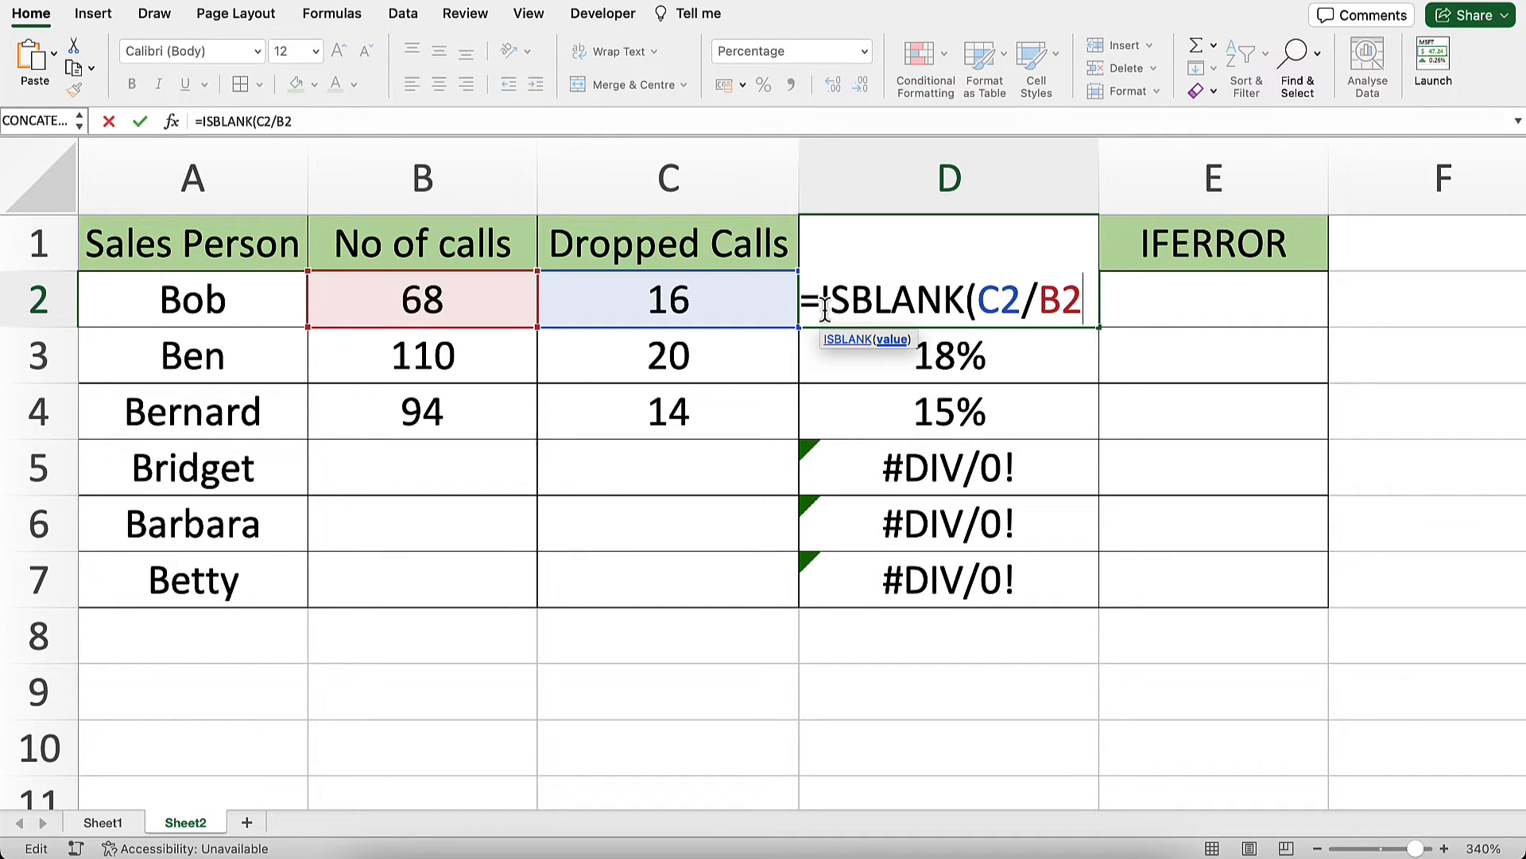
type(",")
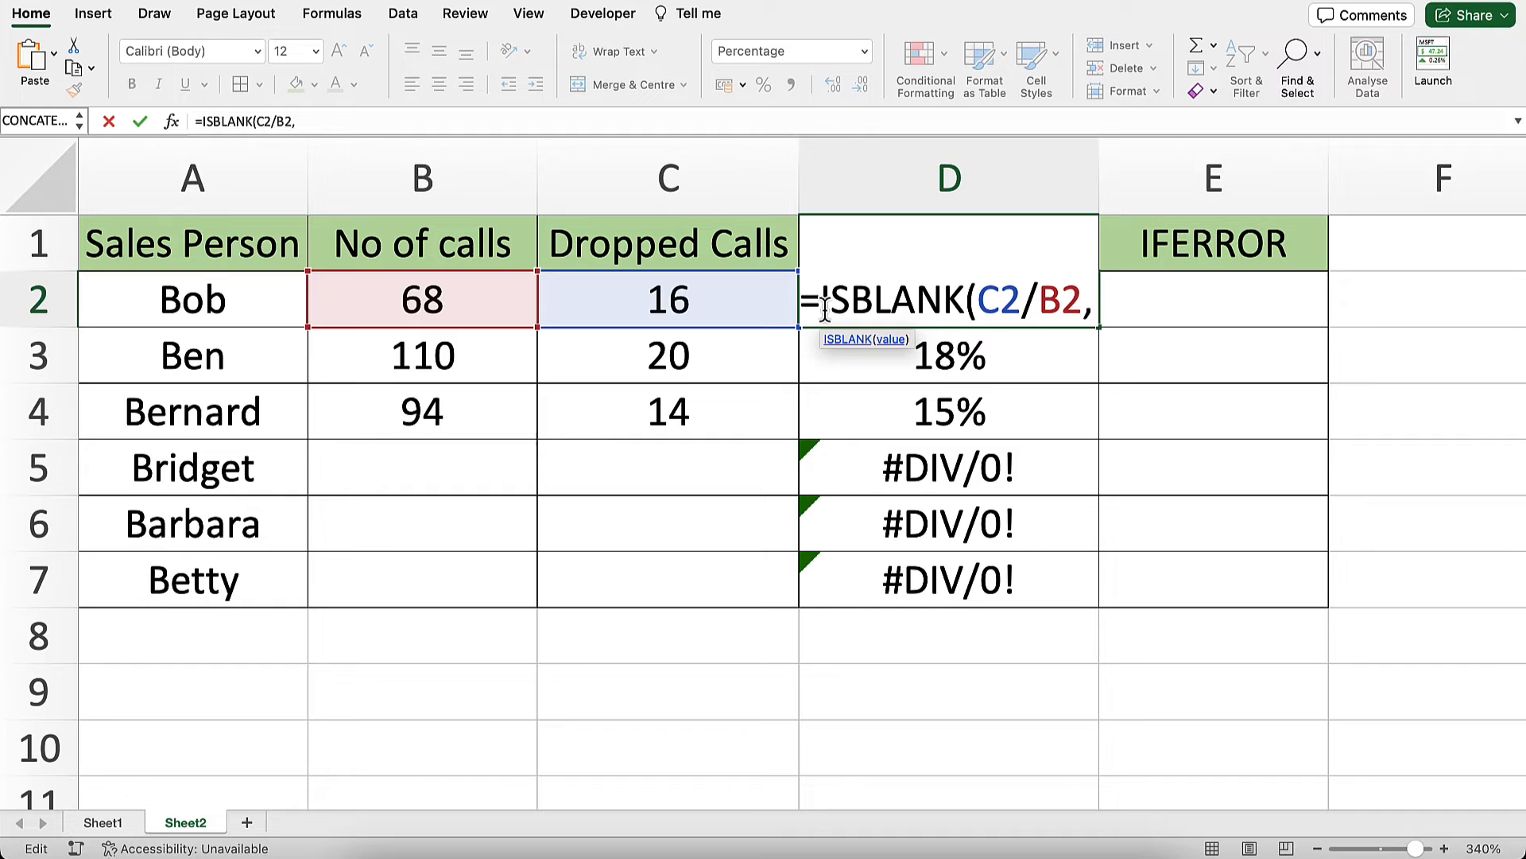
key("Backspace")
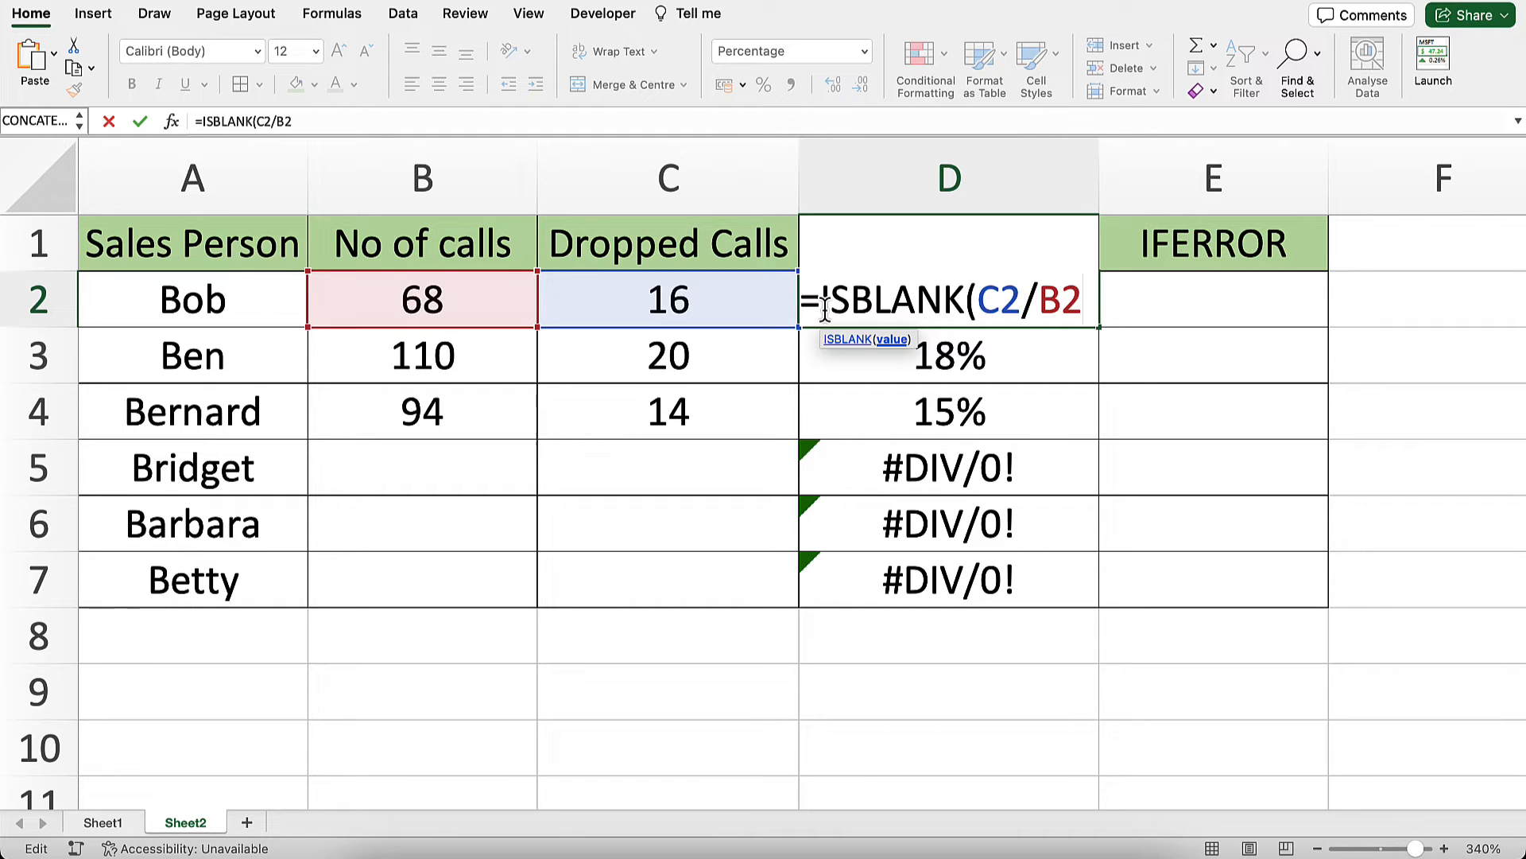
key("Enter")
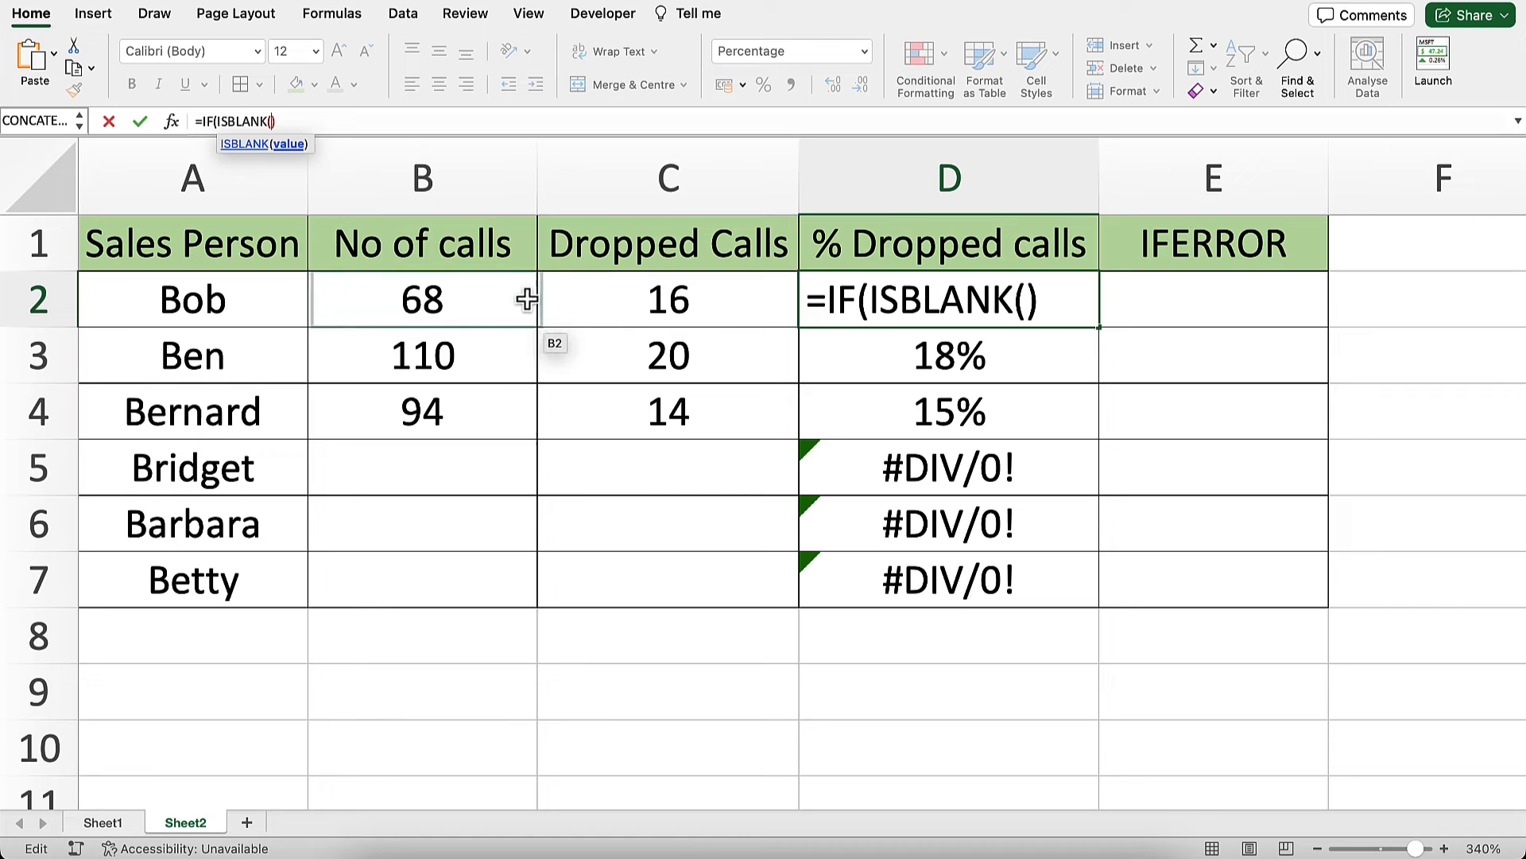
left_click(423, 299)
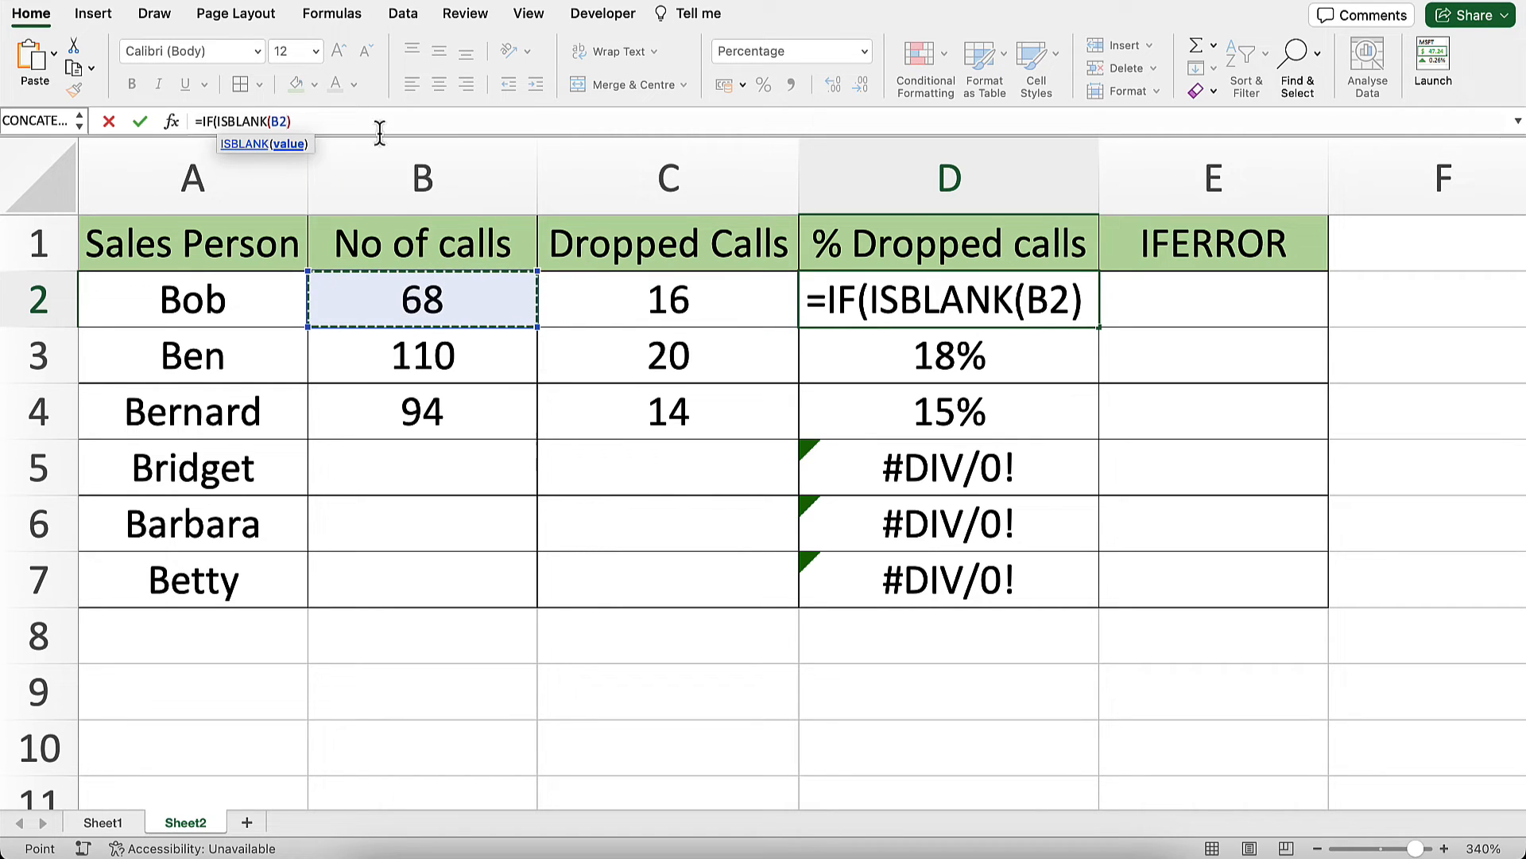
type("),")
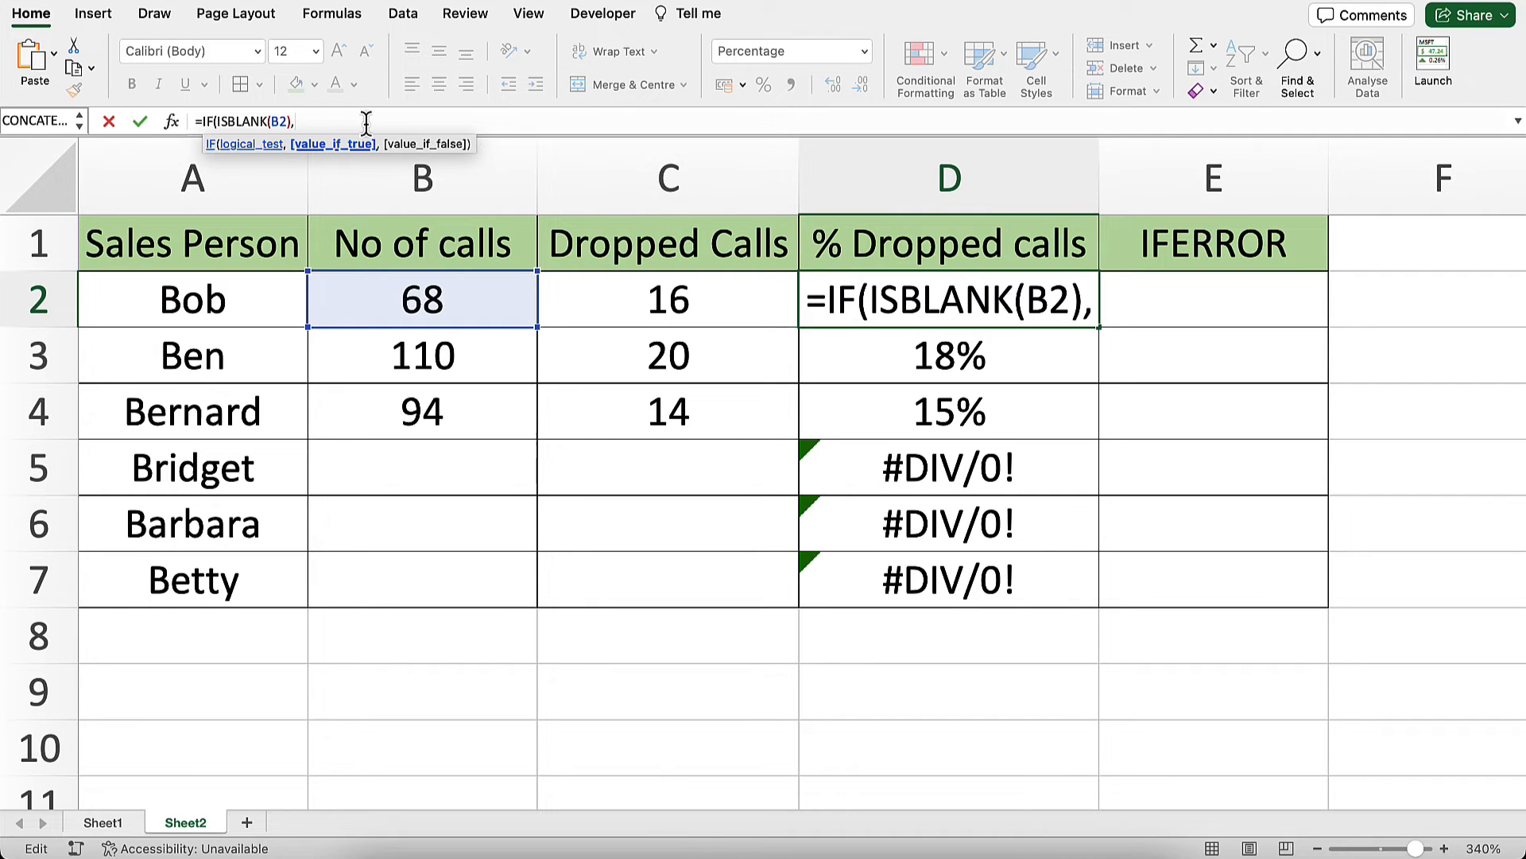
type("\"\",C2/B2")
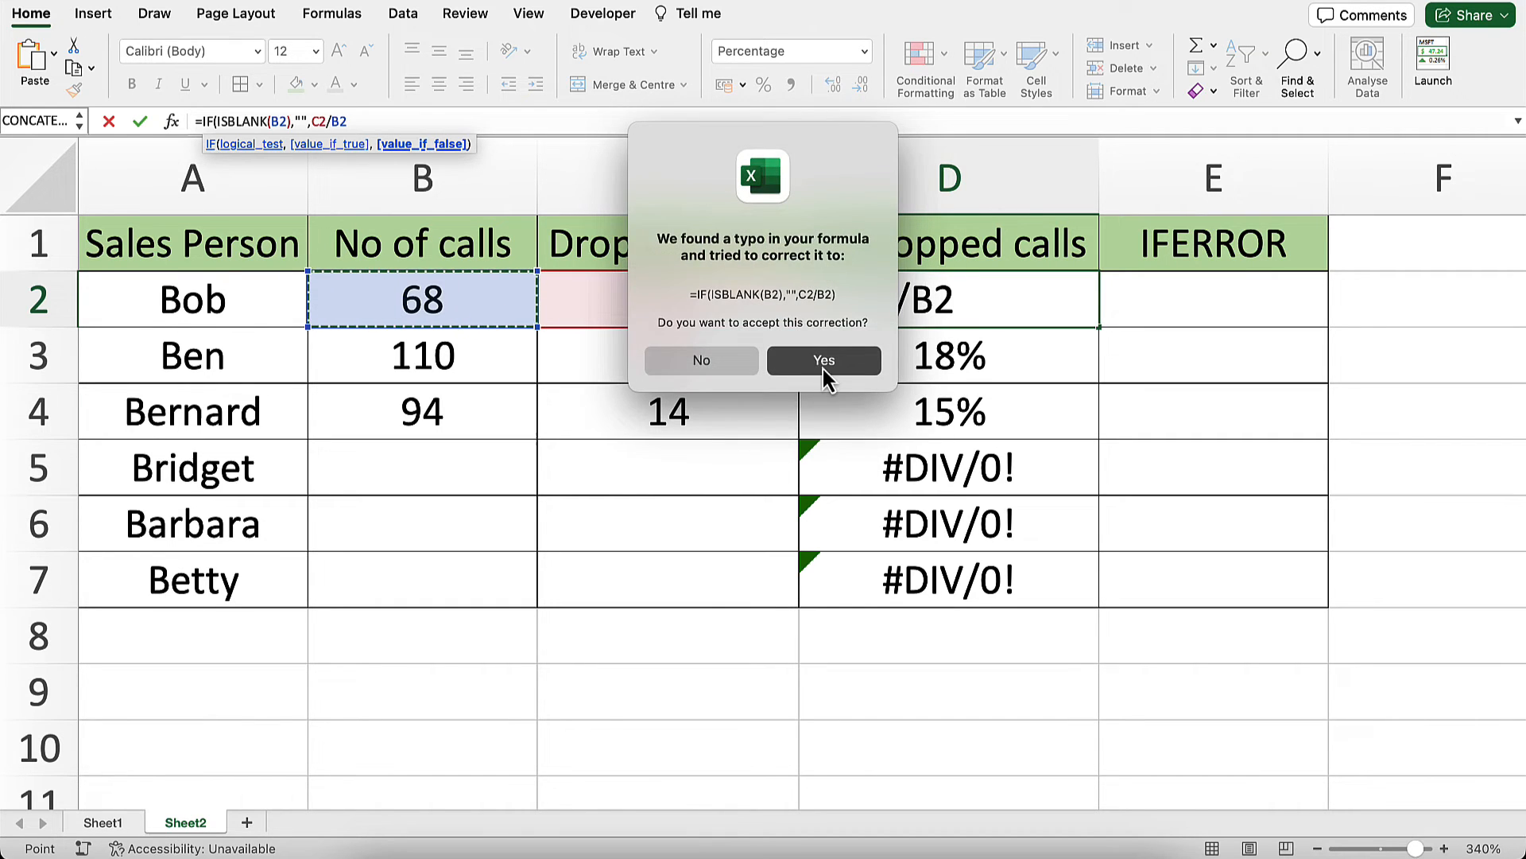
left_click(824, 360)
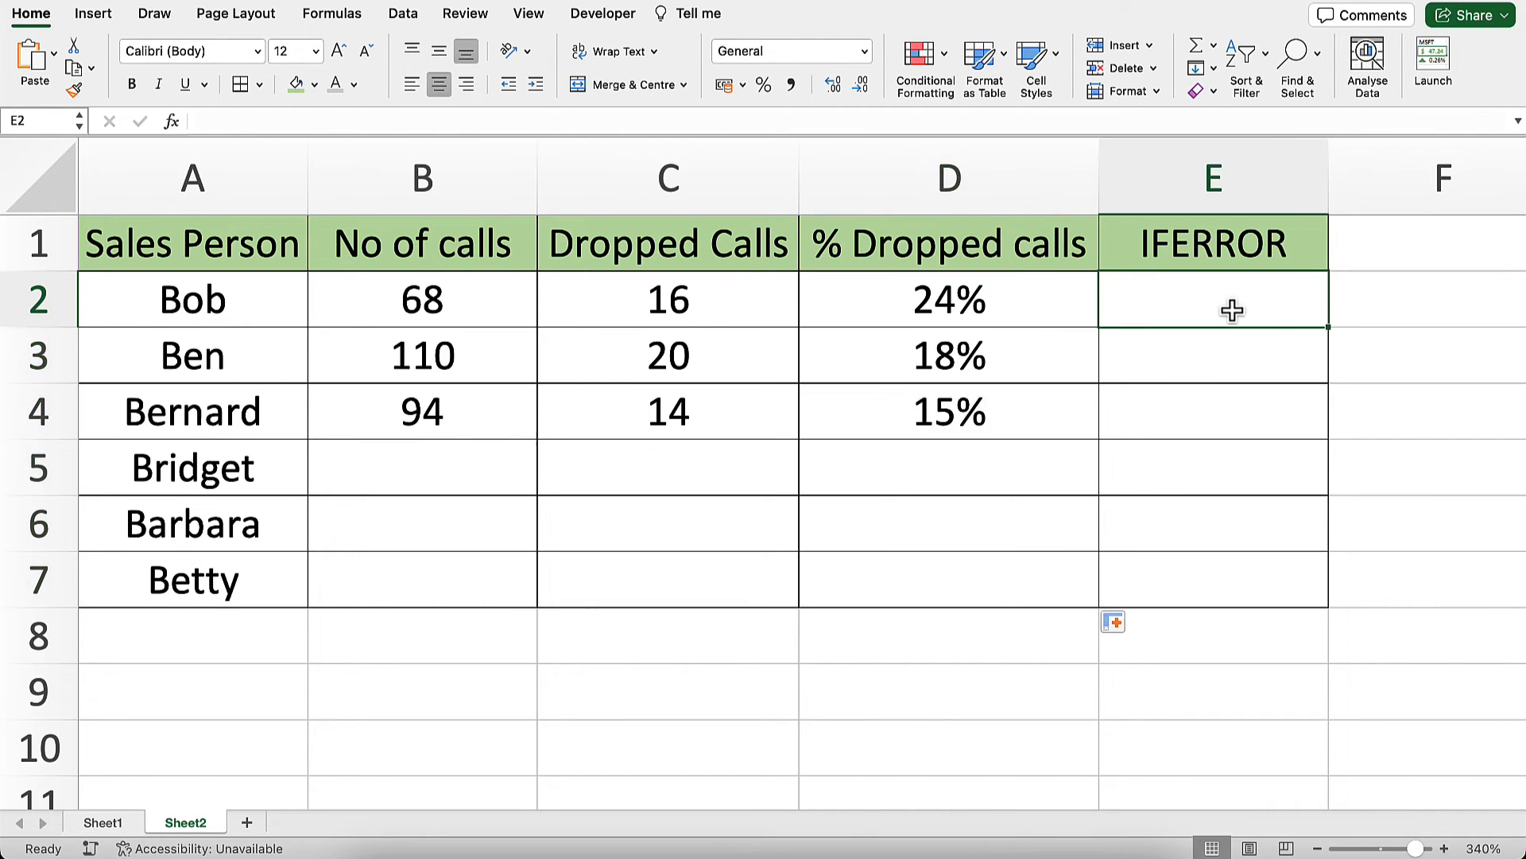
Step: Enter =IFERROR(C2/B2,"") in E2, fill to E7, and format the results as percentages
type("=ife")
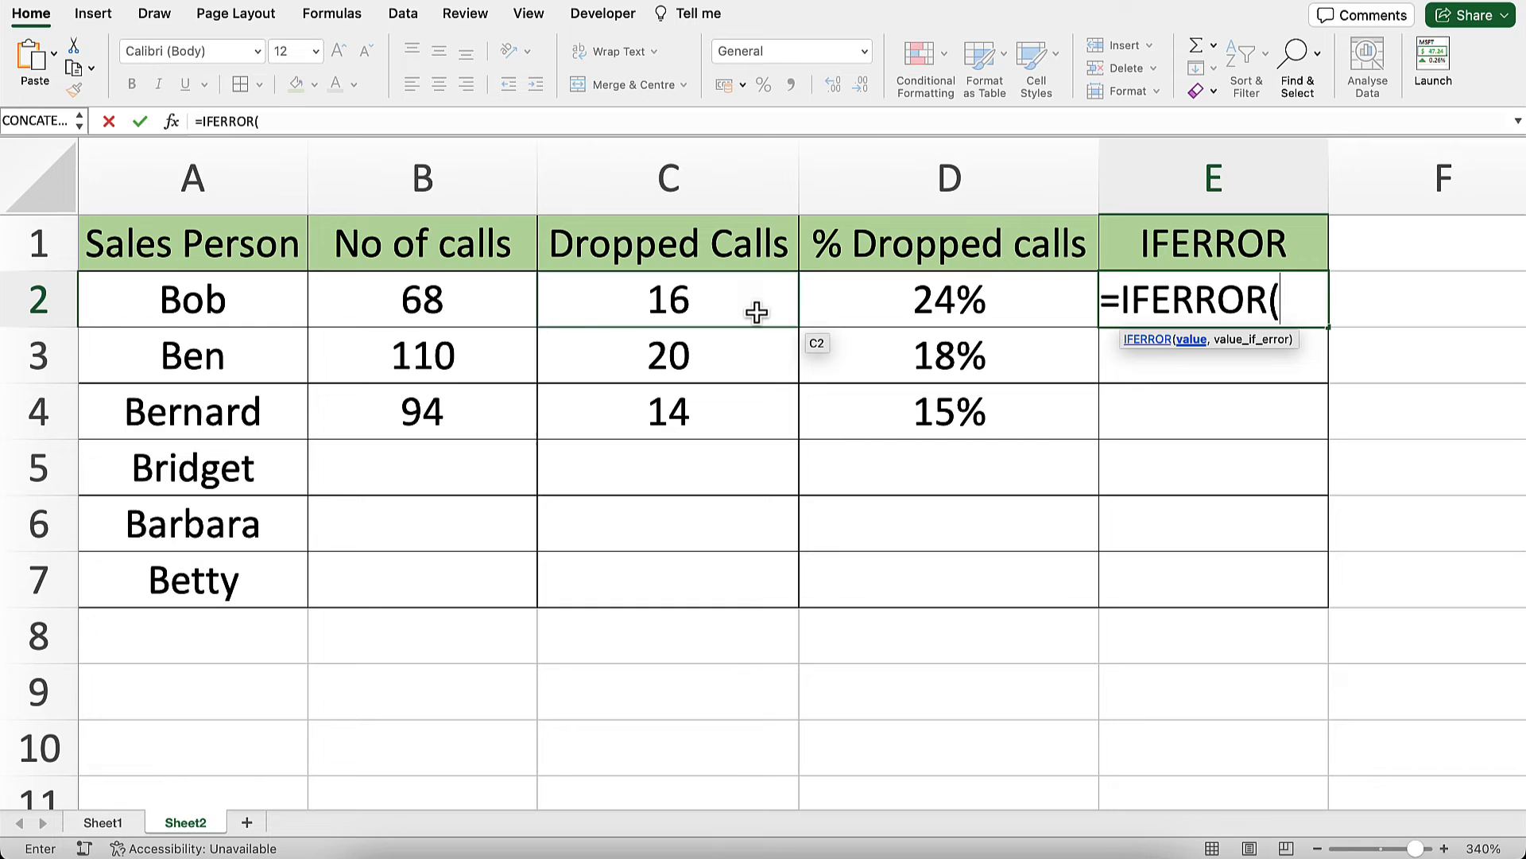
left_click(667, 299)
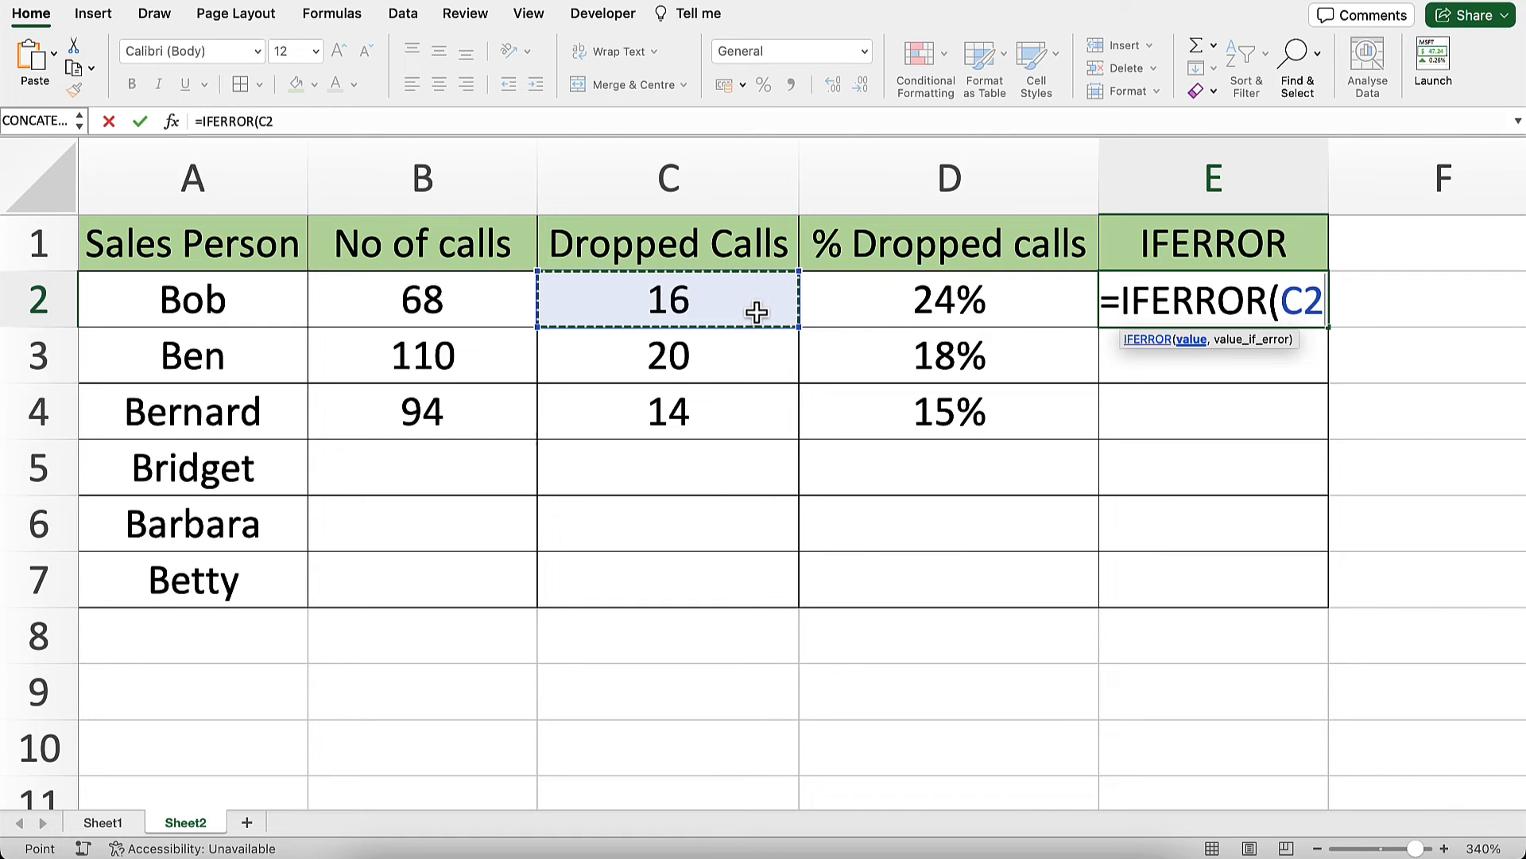
left_click(423, 299)
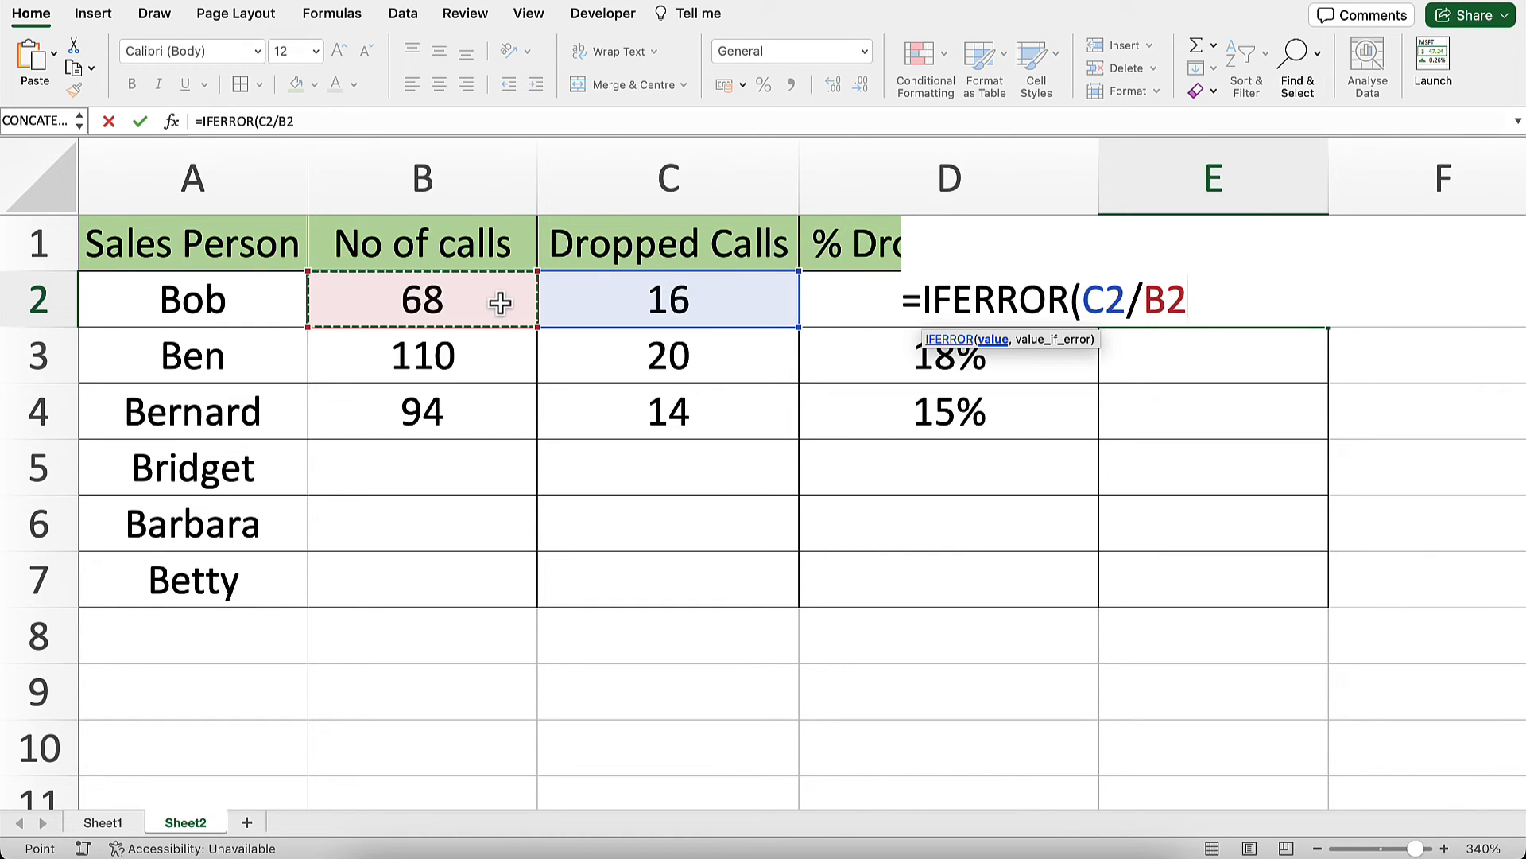
type(",\"\")")
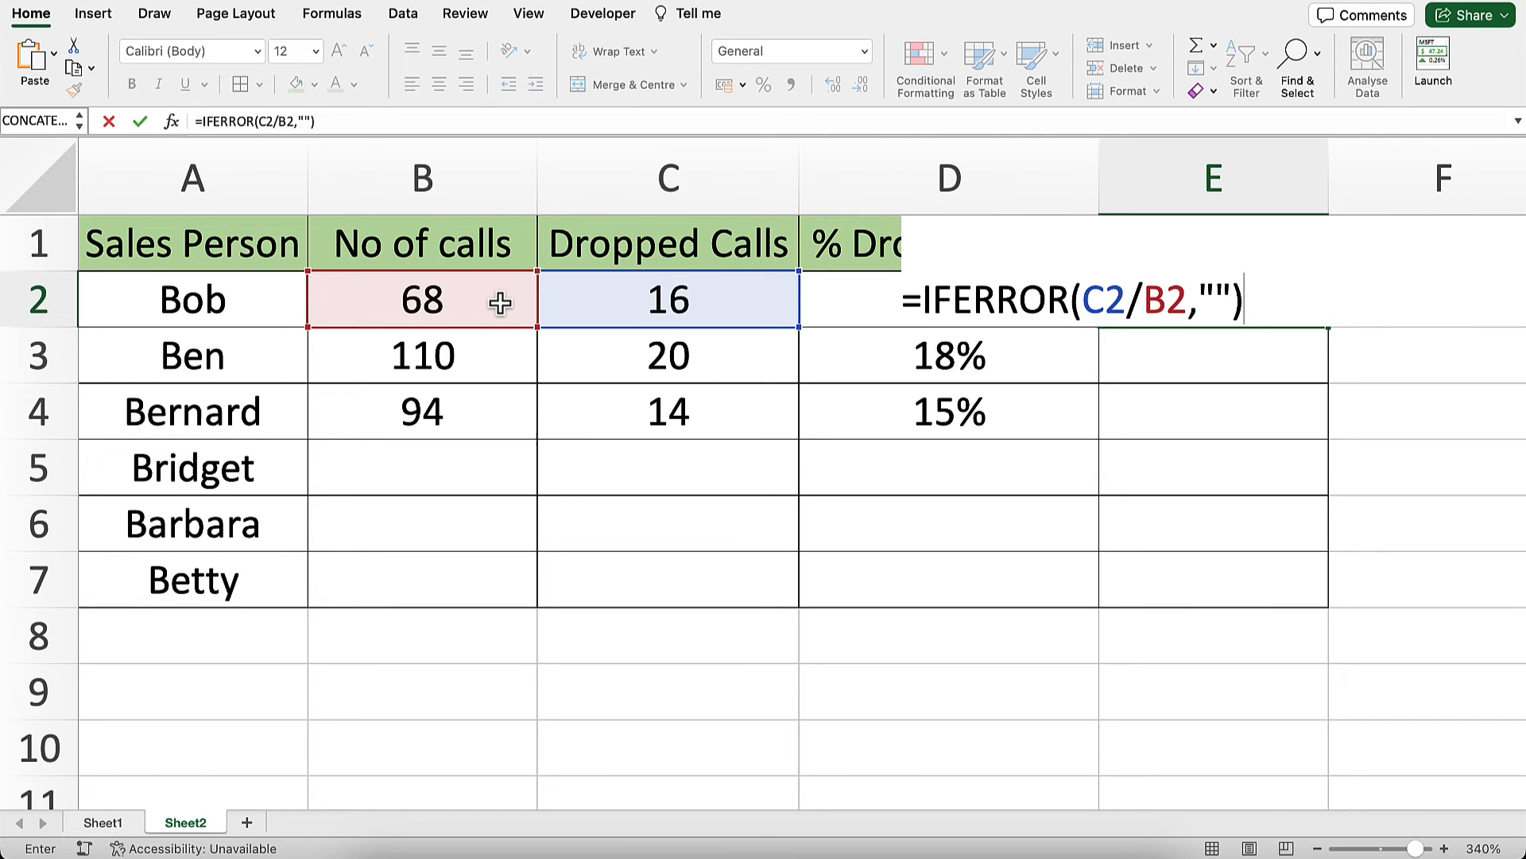
key("Enter")
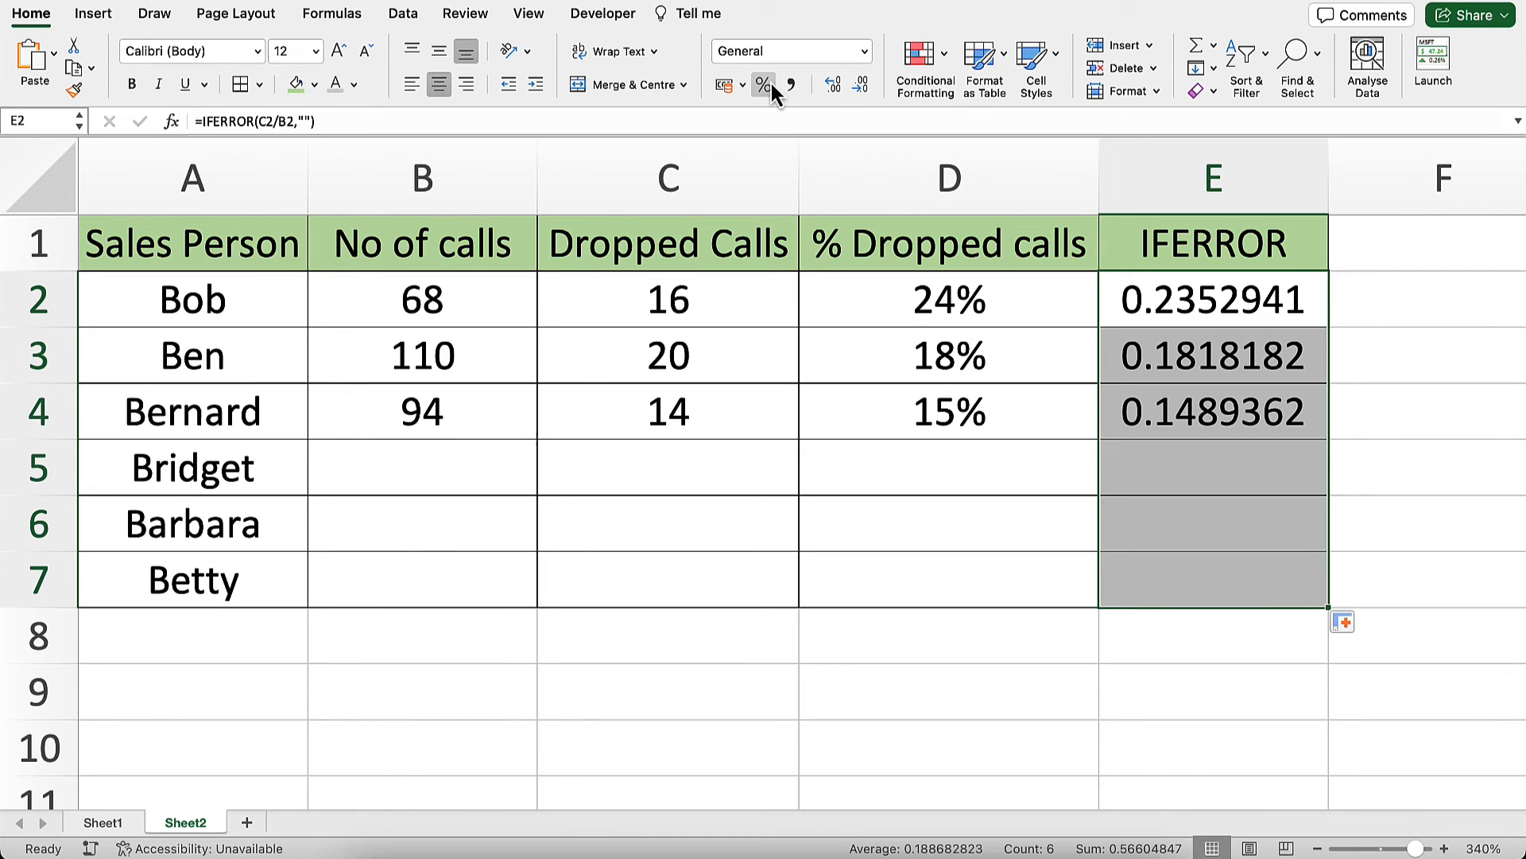
left_click(761, 82)
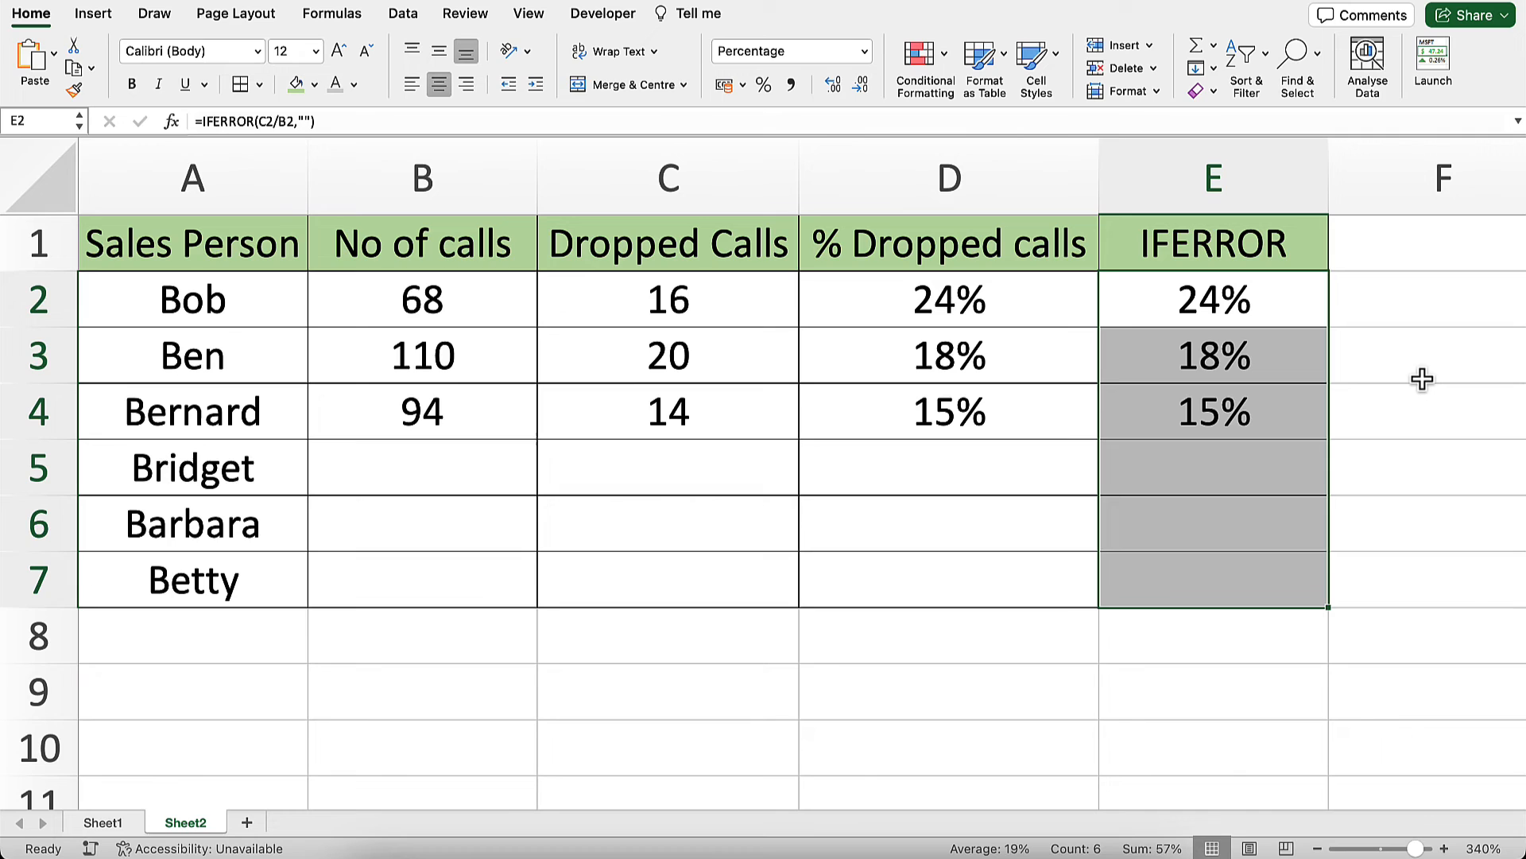